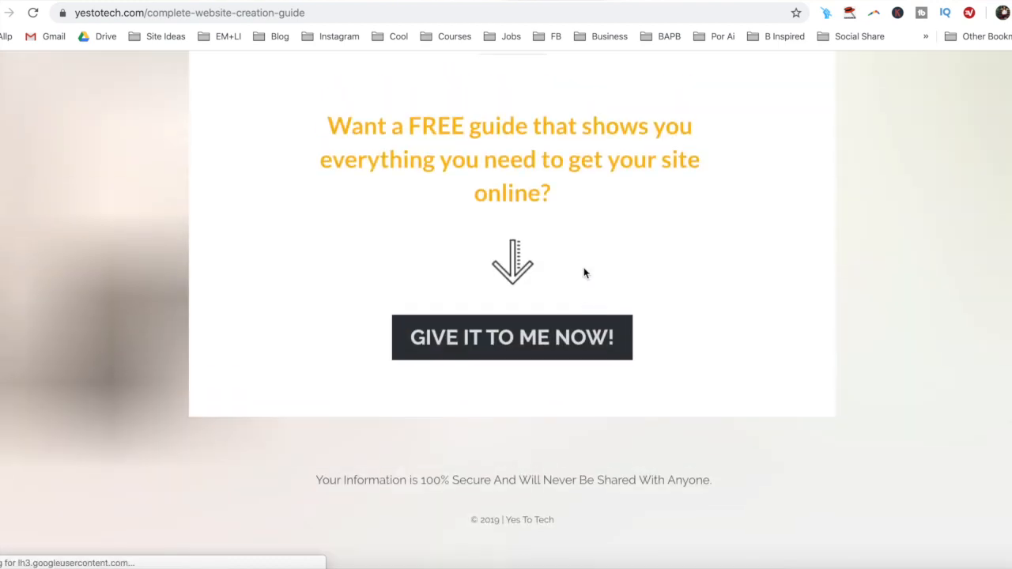
# - Show the page options for the Embedded Website page in the site menu
pyautogui.click(512, 337)
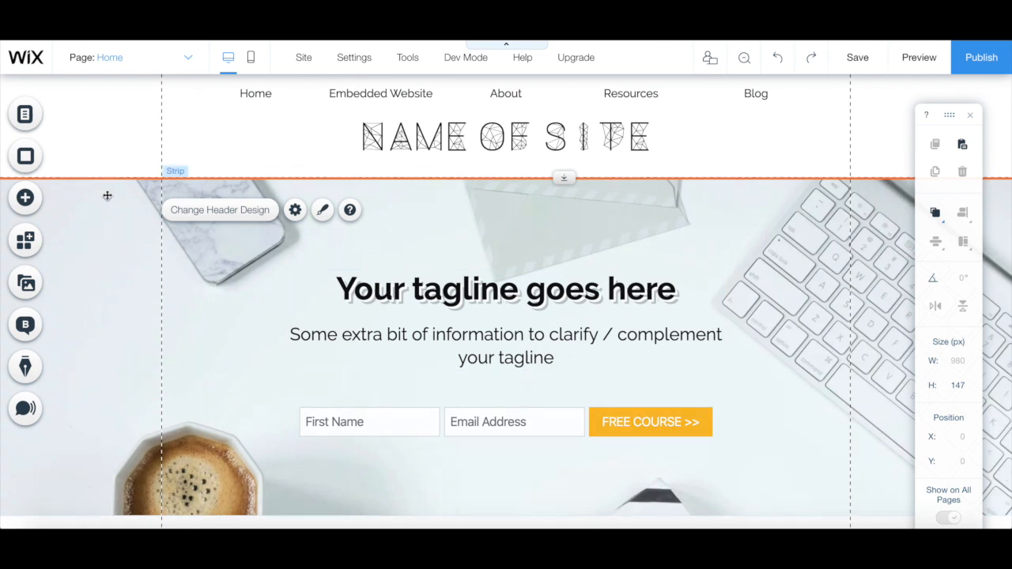
pyautogui.moveTo(51, 87)
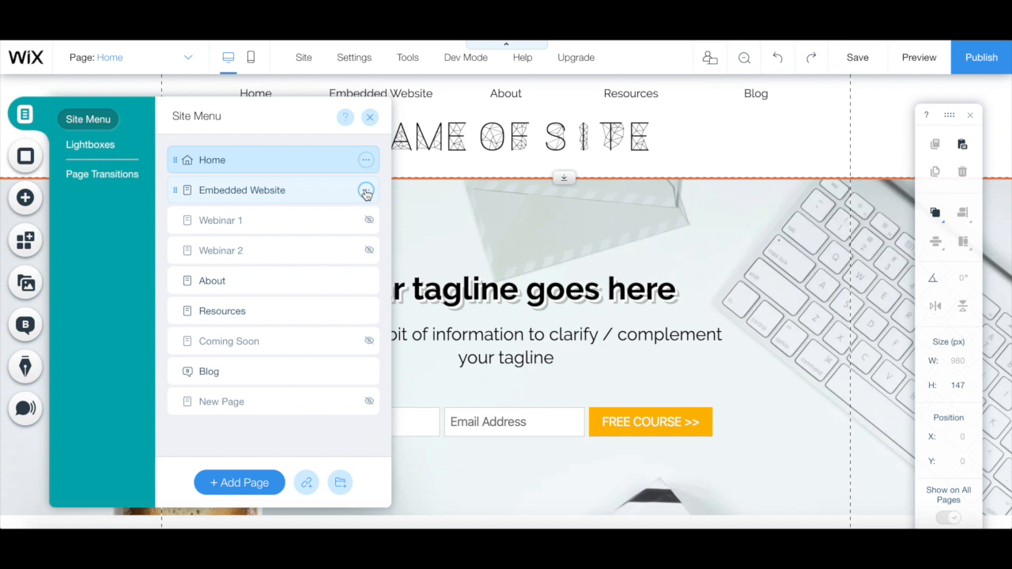
pyautogui.click(367, 189)
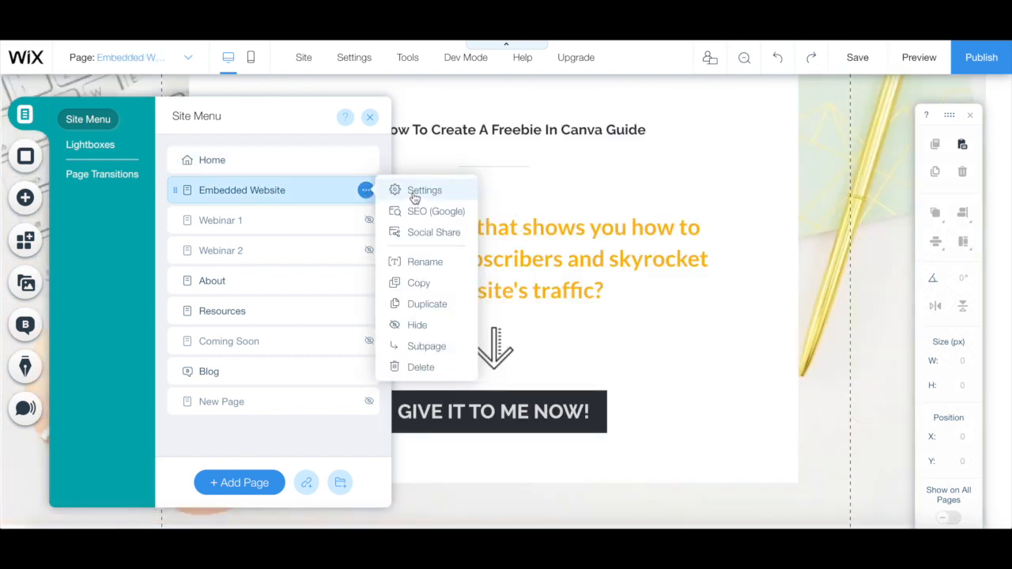
# - Set Embedded Website page permissions to Members Only, allowing all members to view it
pyautogui.click(424, 190)
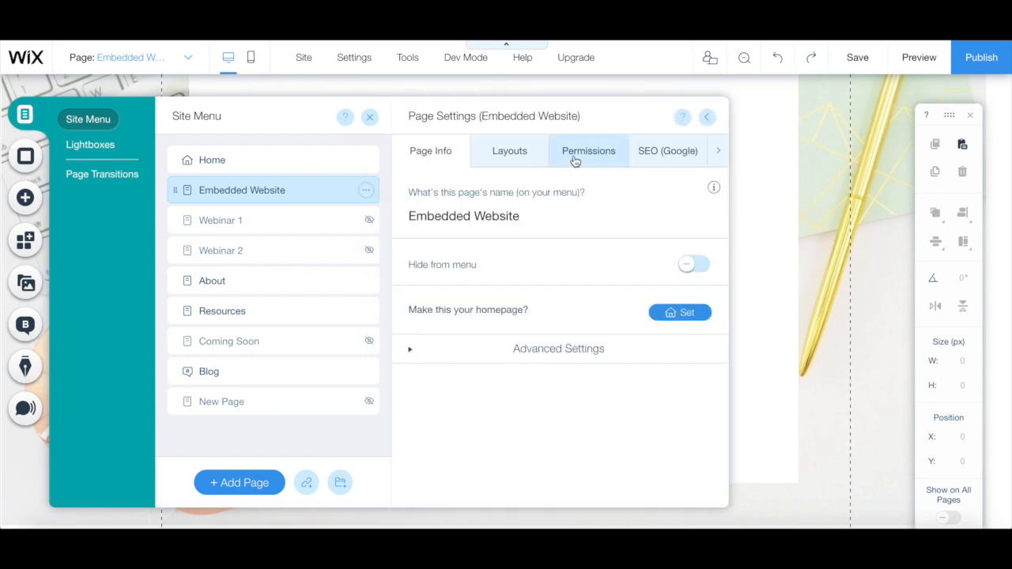
pyautogui.click(589, 150)
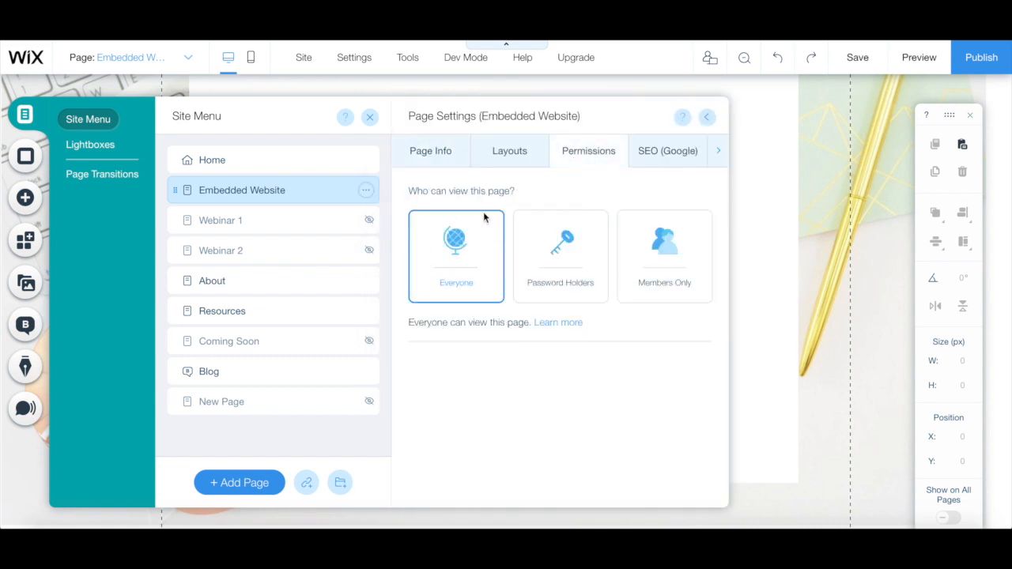
pyautogui.moveTo(472, 288)
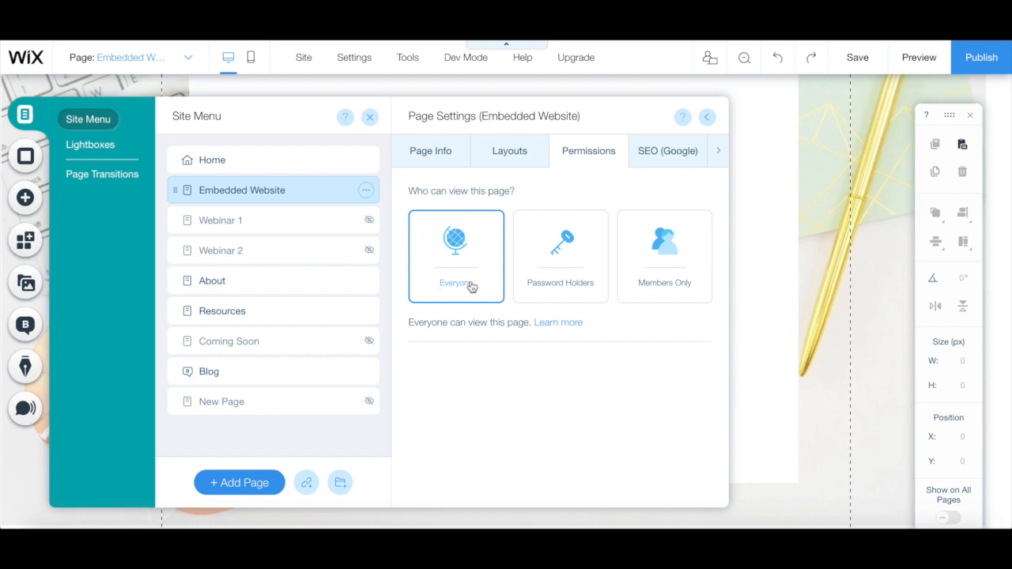
pyautogui.click(560, 253)
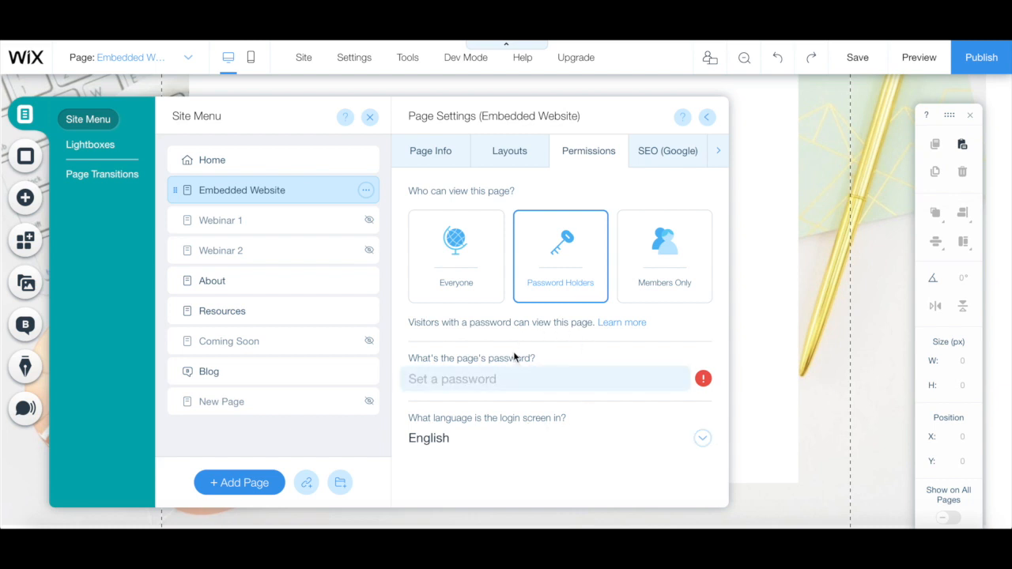
pyautogui.click(664, 256)
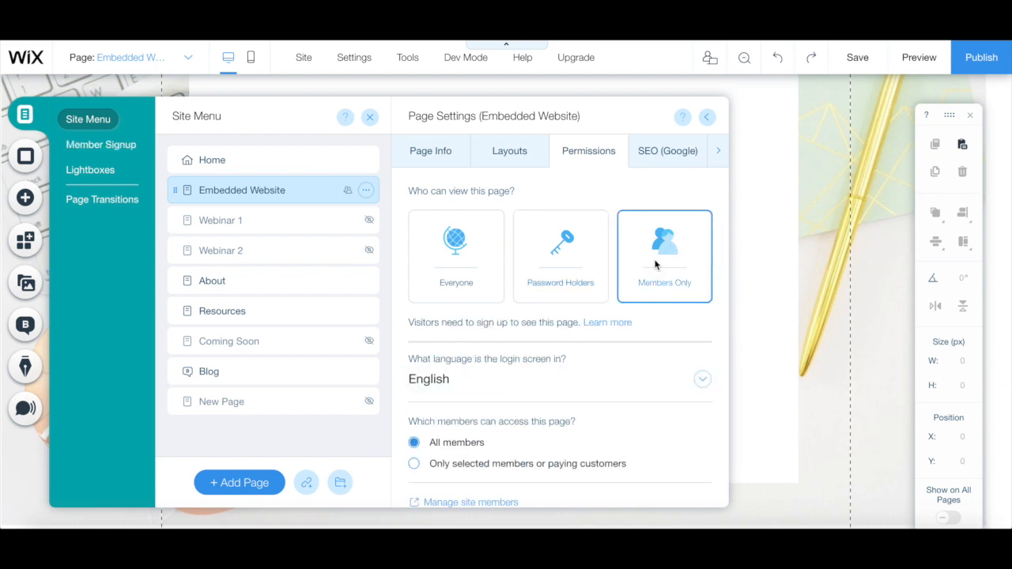
pyautogui.moveTo(514, 443)
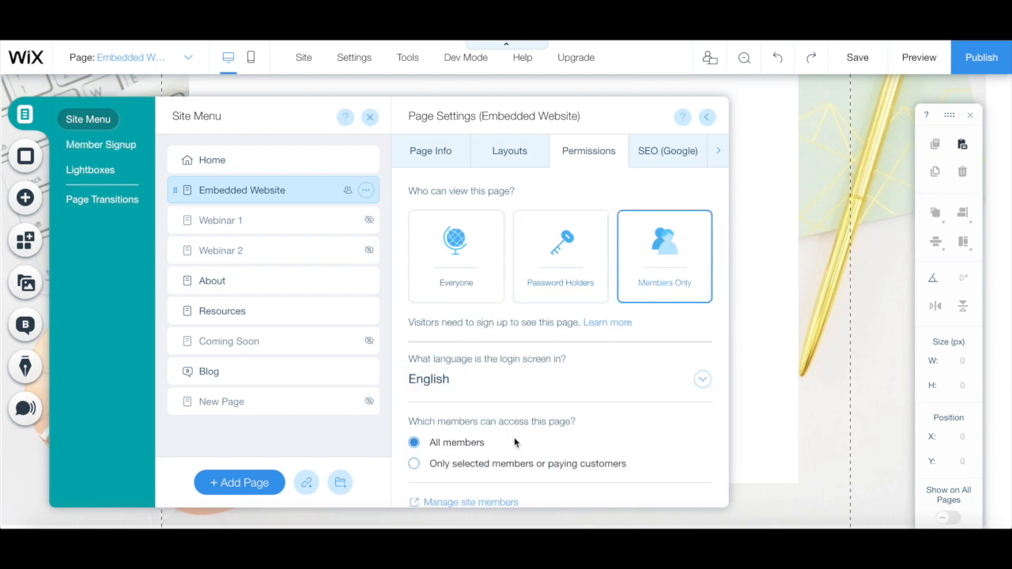
pyautogui.moveTo(514, 453)
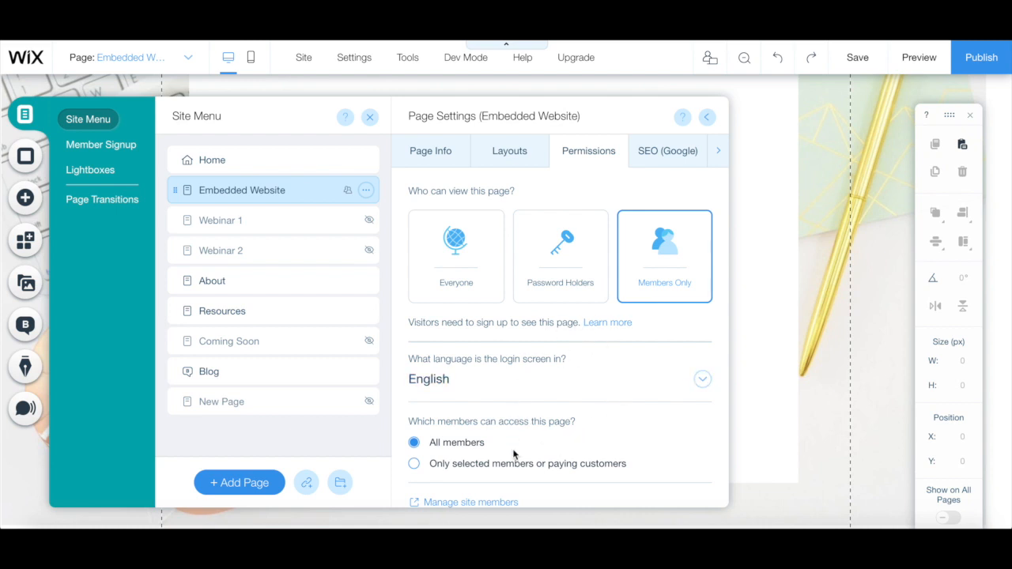
pyautogui.moveTo(646, 212)
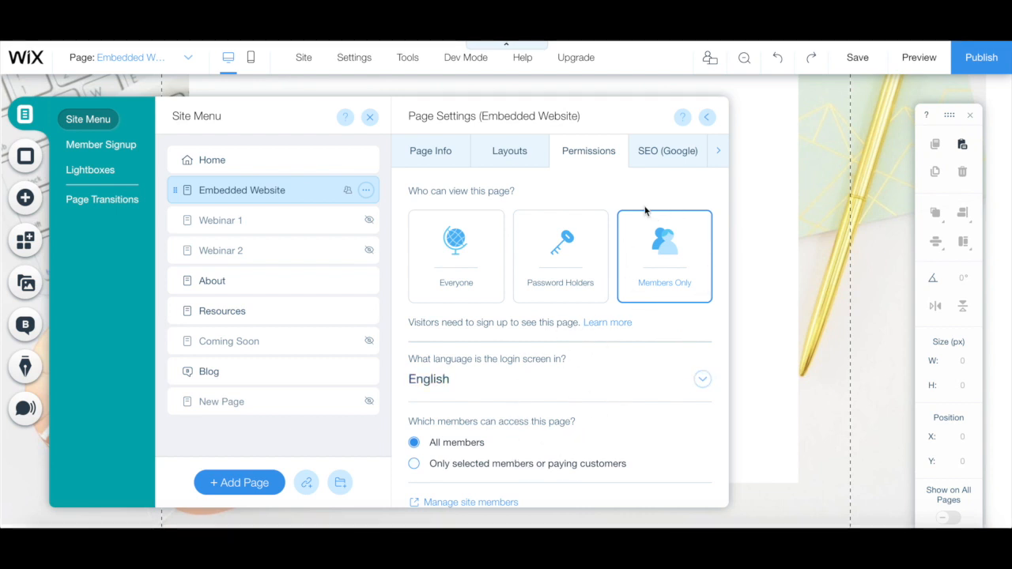
pyautogui.moveTo(602, 260)
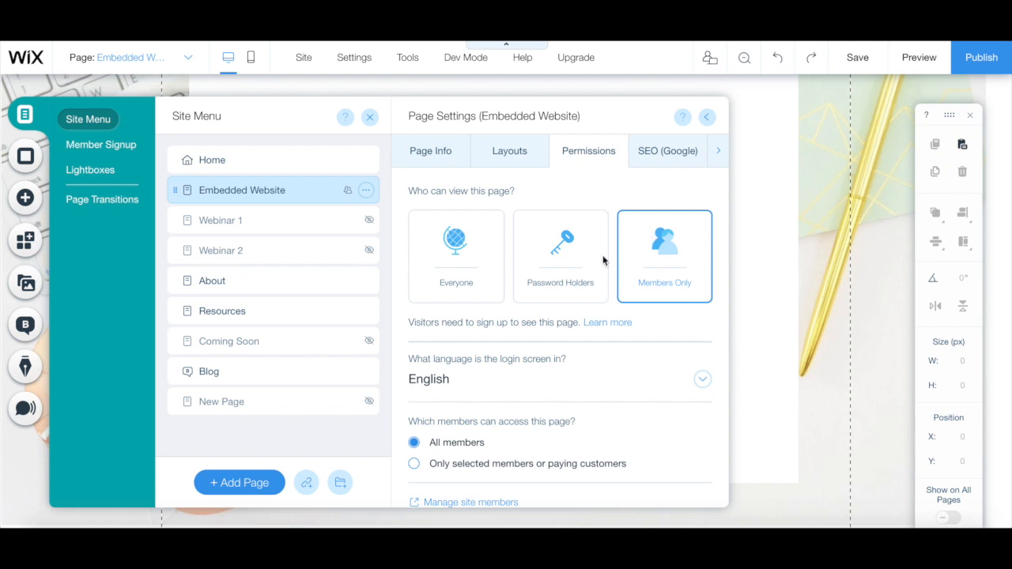
pyautogui.moveTo(593, 335)
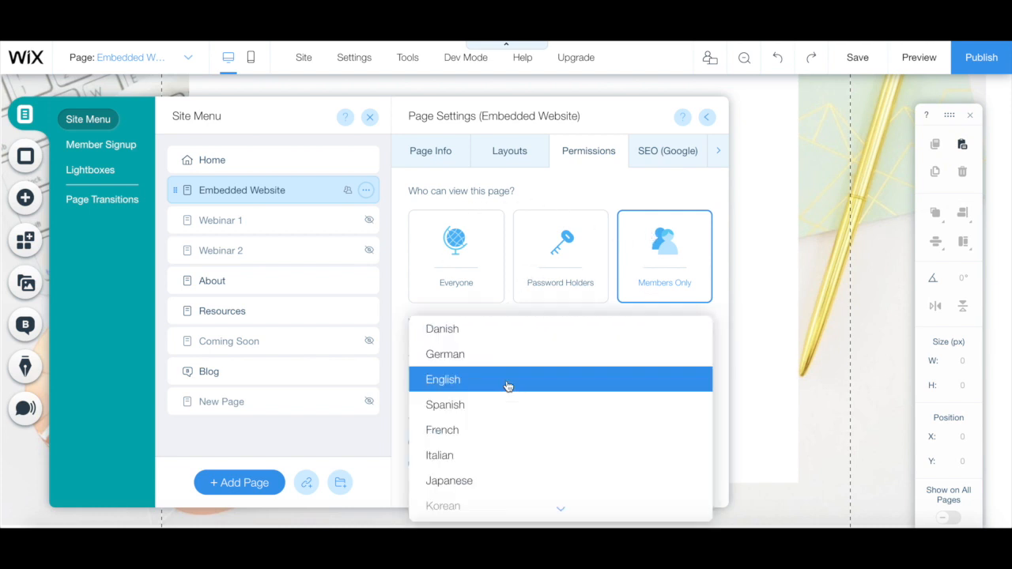
pyautogui.click(443, 379)
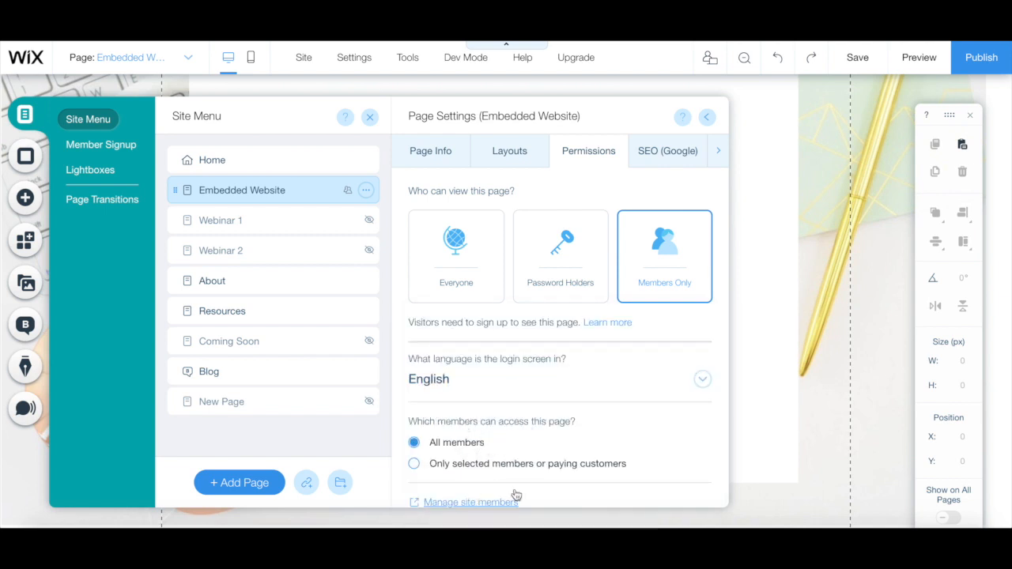
pyautogui.moveTo(465, 456)
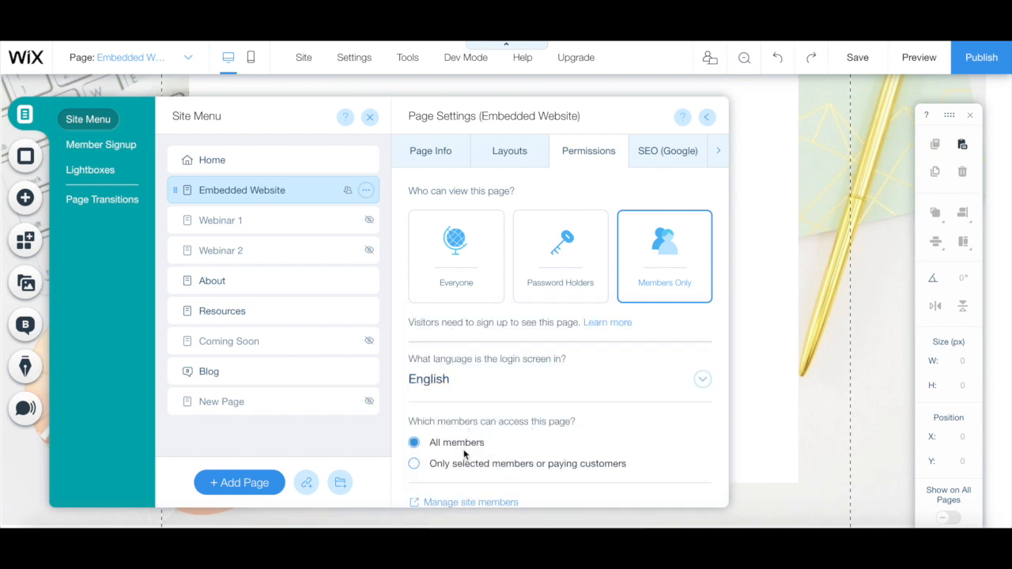
pyautogui.click(415, 464)
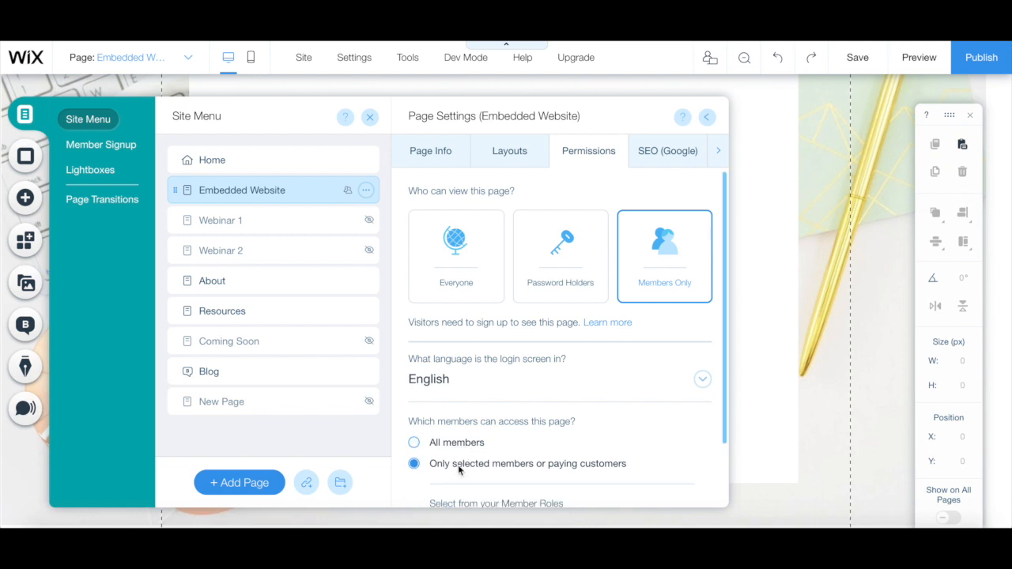
pyautogui.scroll(-3)
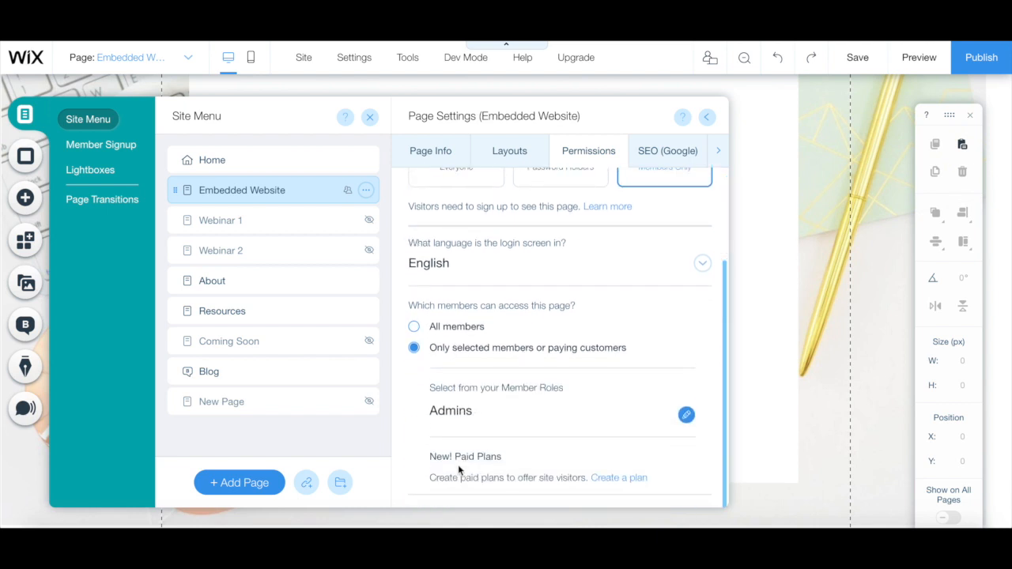
pyautogui.moveTo(509, 363)
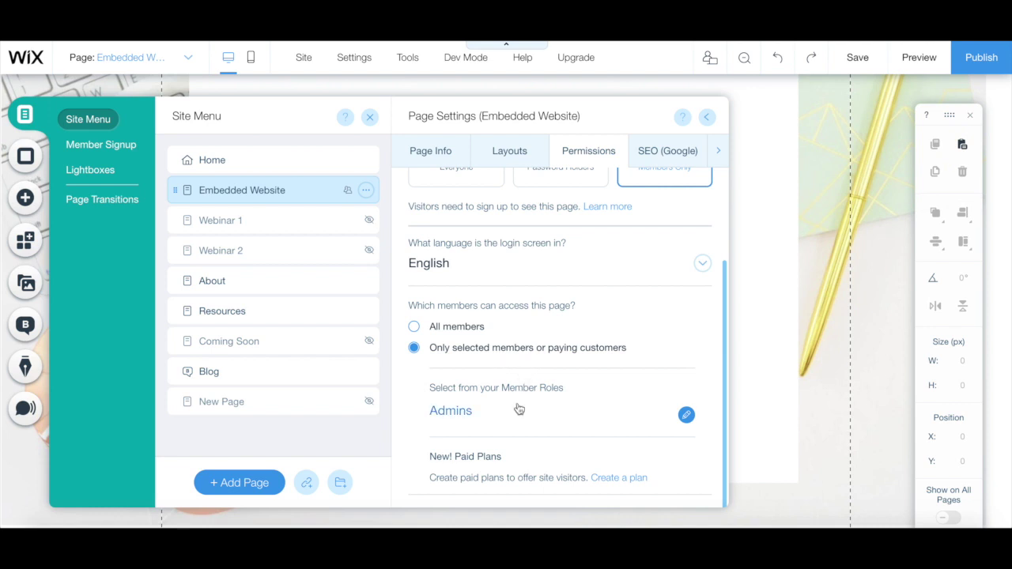
pyautogui.click(687, 414)
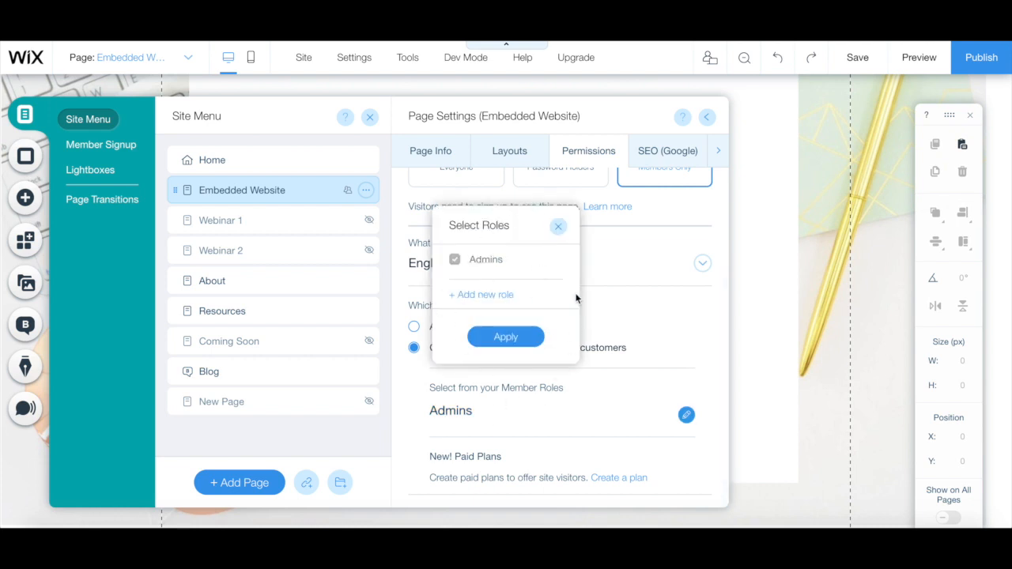
pyautogui.click(506, 335)
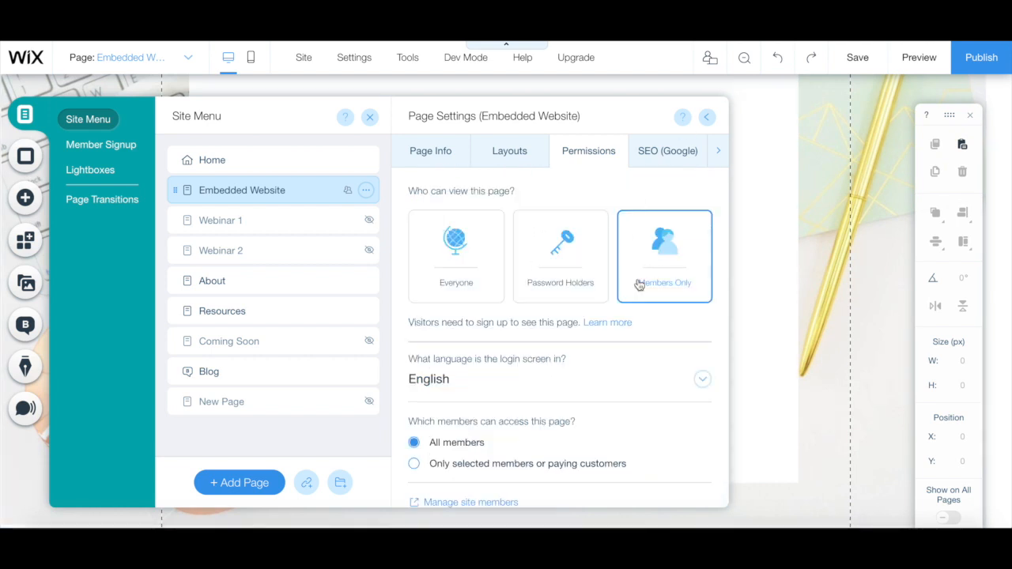
pyautogui.moveTo(636, 307)
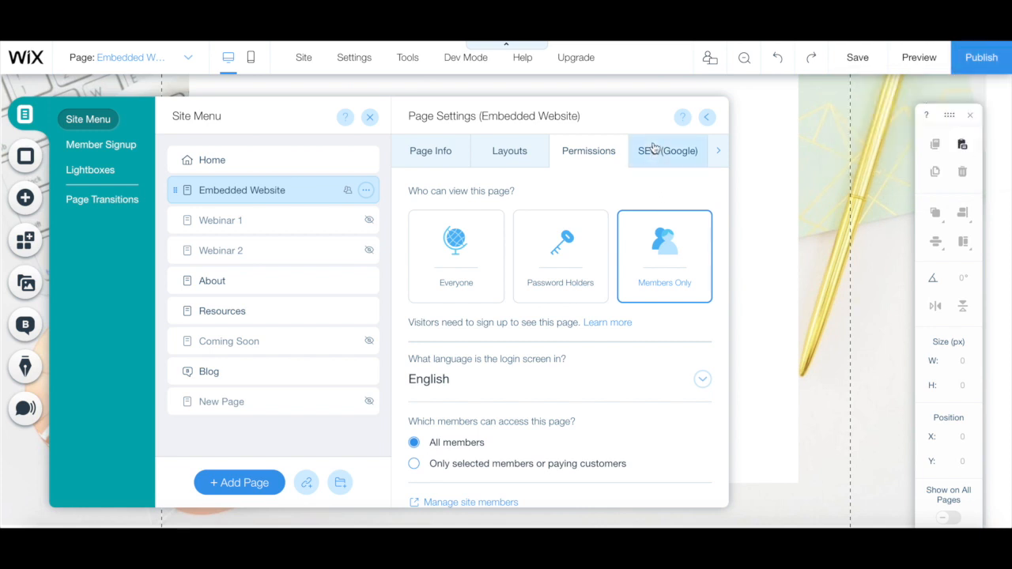
# - Test the page's live address to see the member login prompt, then dismiss the preview
pyautogui.click(667, 150)
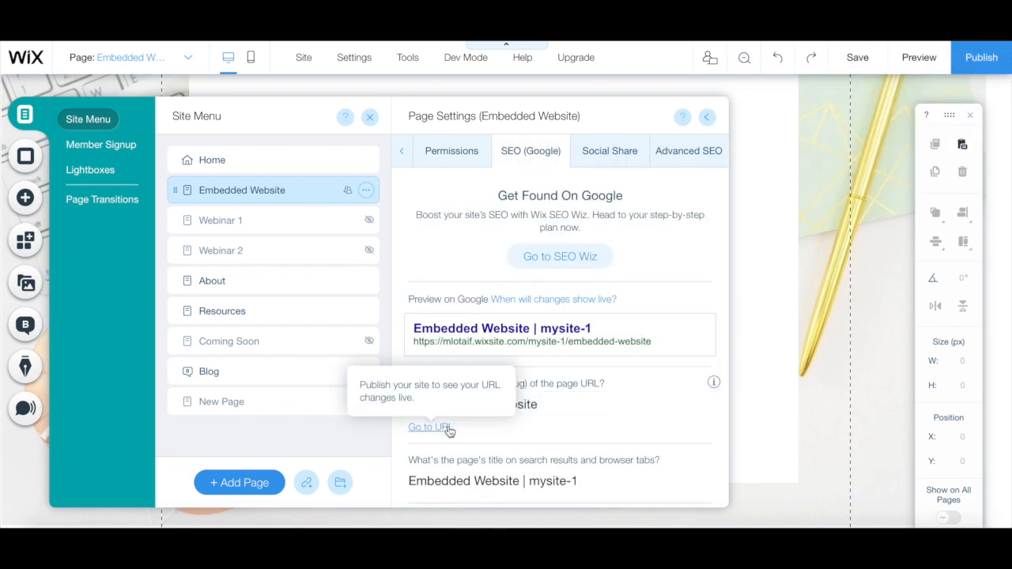
pyautogui.click(427, 427)
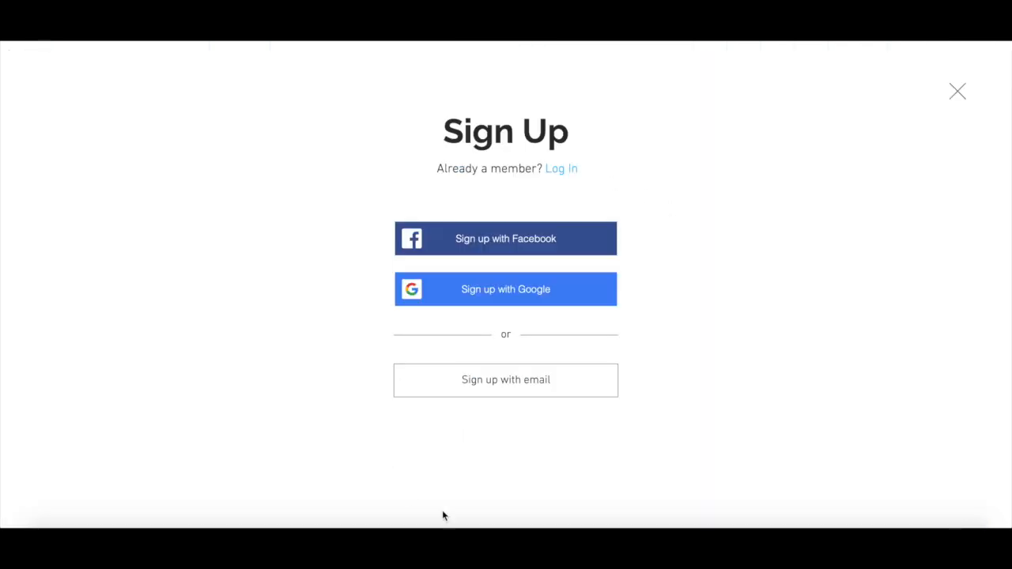
pyautogui.moveTo(521, 219)
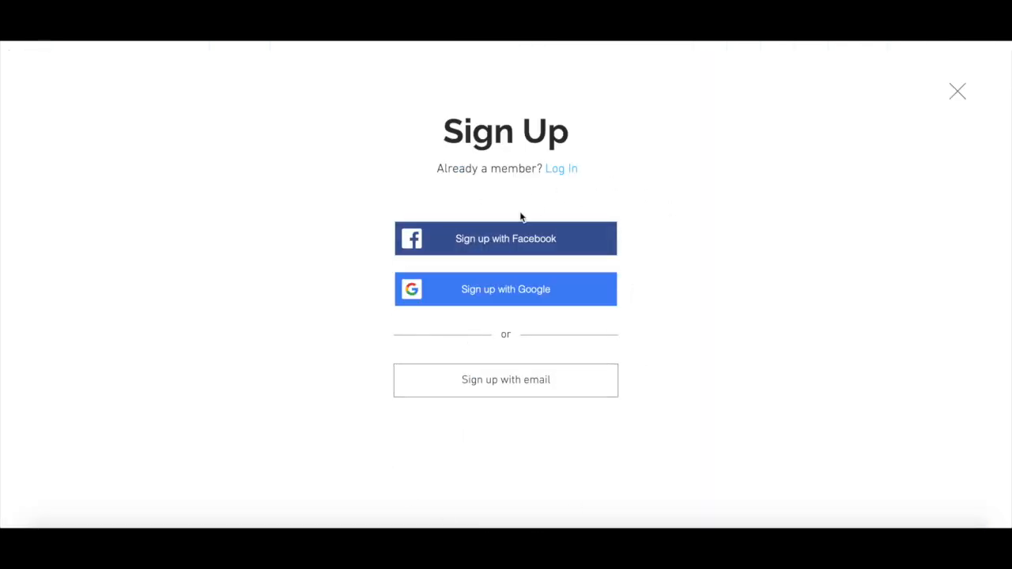
pyautogui.click(560, 168)
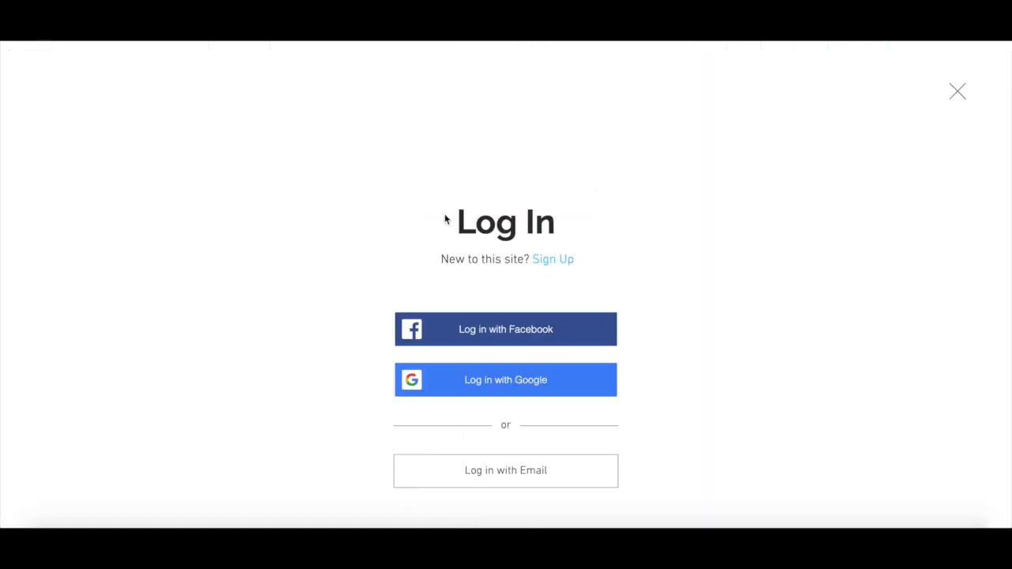
pyautogui.moveTo(569, 171)
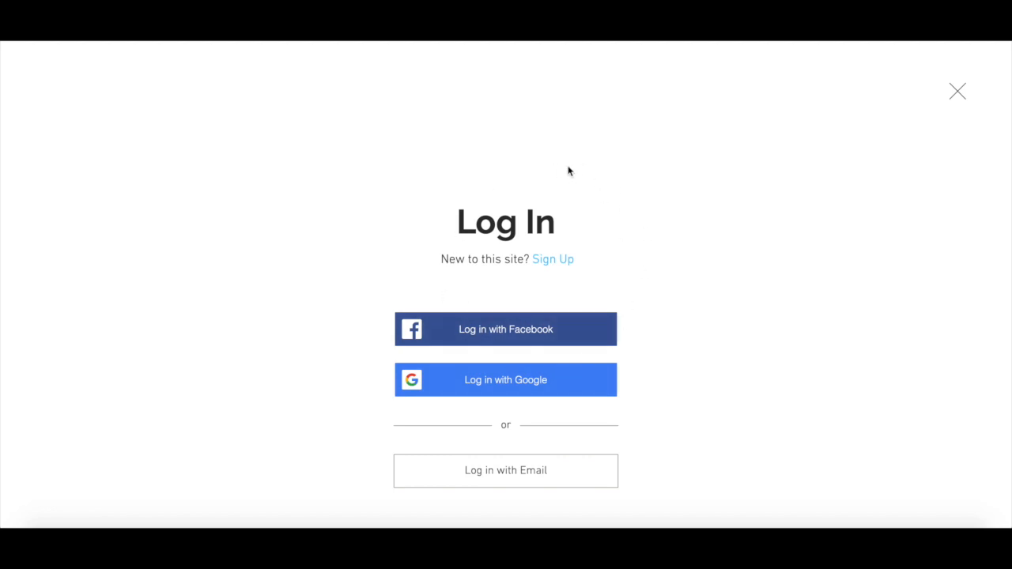
pyautogui.click(959, 90)
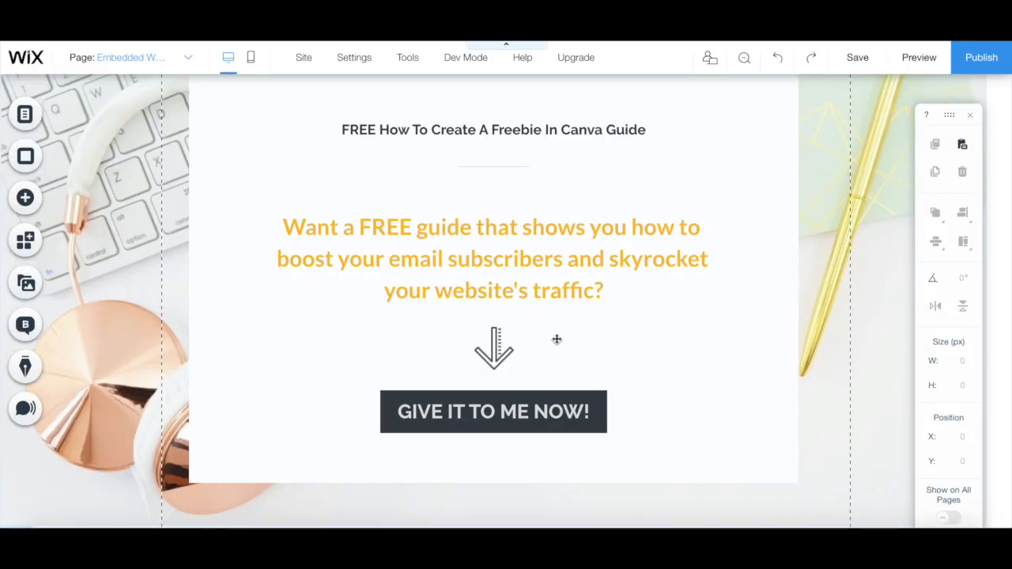
pyautogui.moveTo(261, 207)
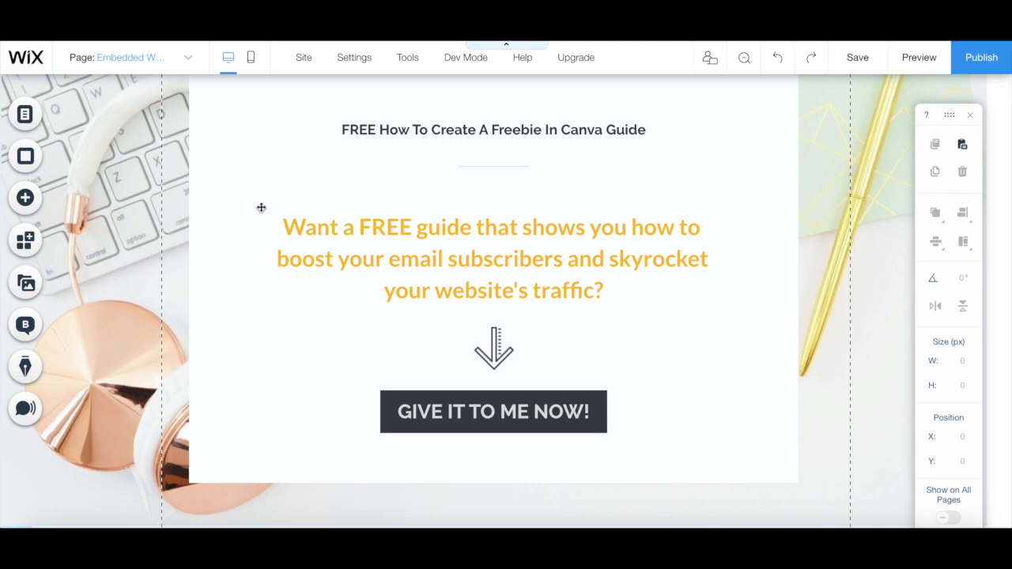
# - From the Home page, add a Members Area to the site via Add > Members
pyautogui.click(188, 57)
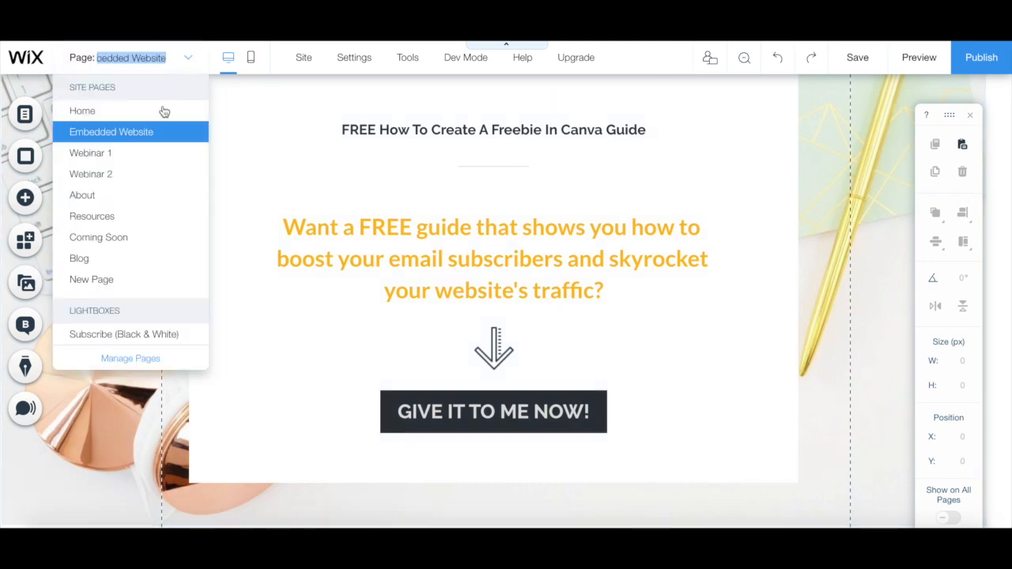
pyautogui.click(83, 111)
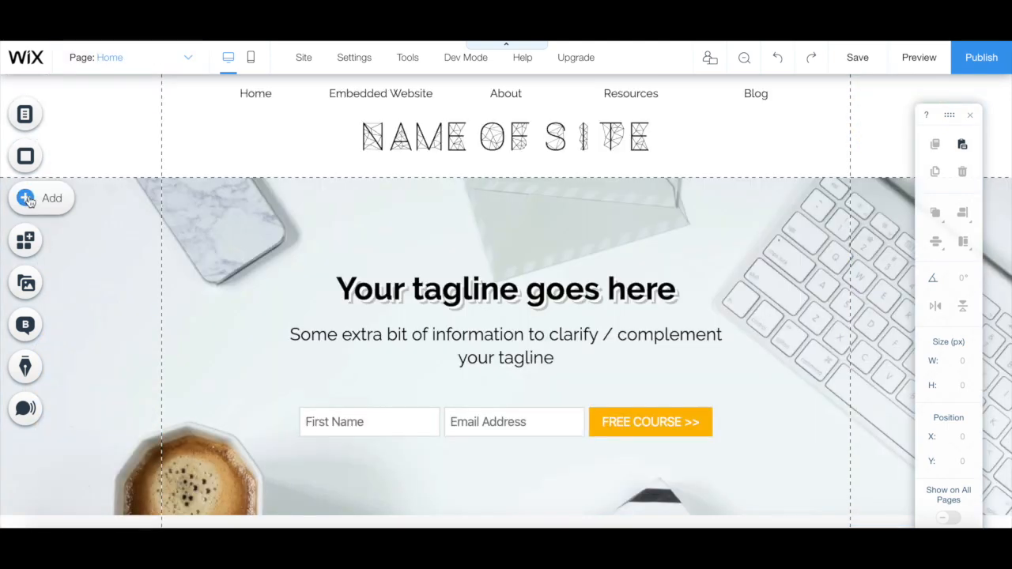
pyautogui.click(25, 199)
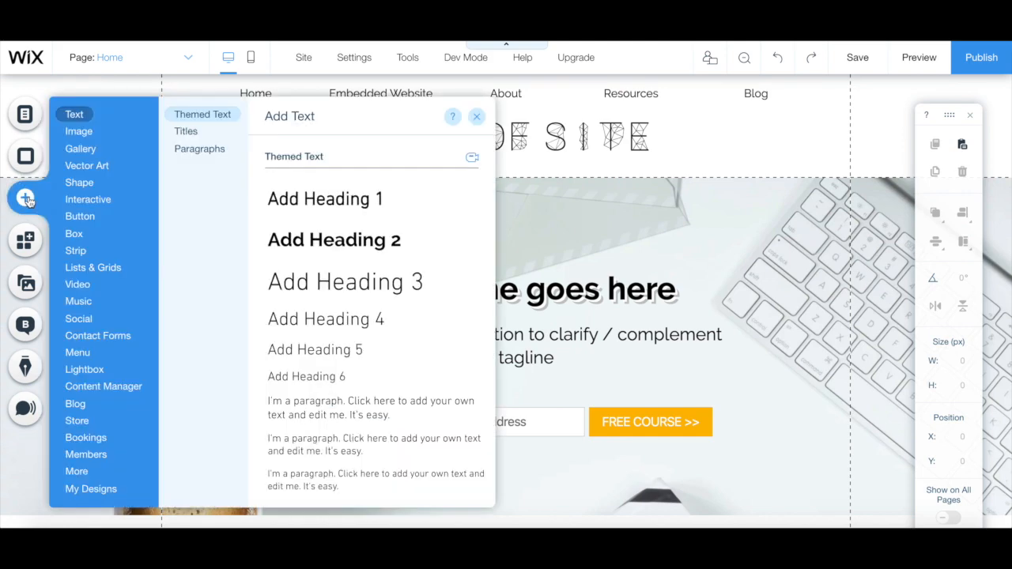
pyautogui.click(85, 454)
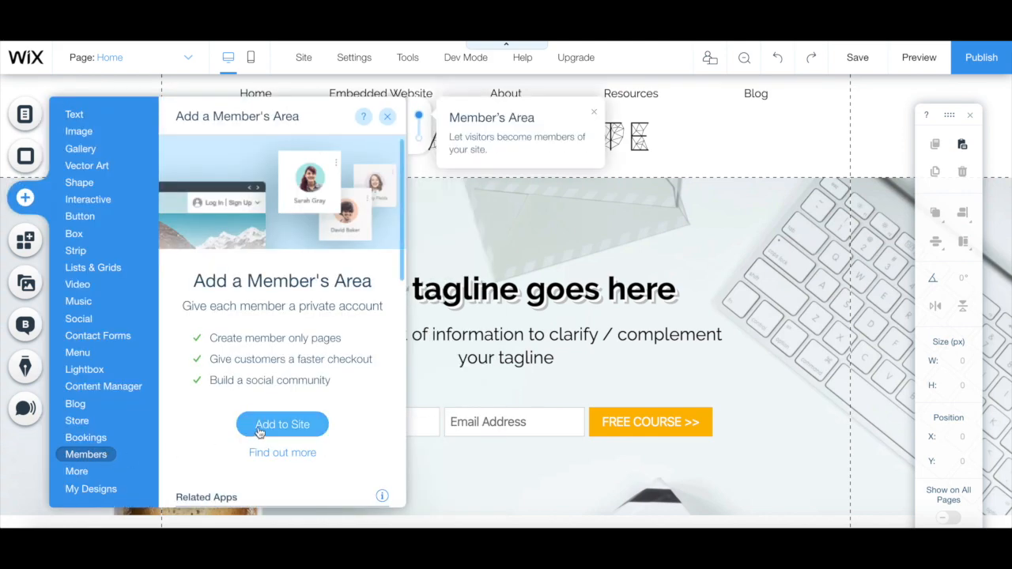
pyautogui.click(281, 424)
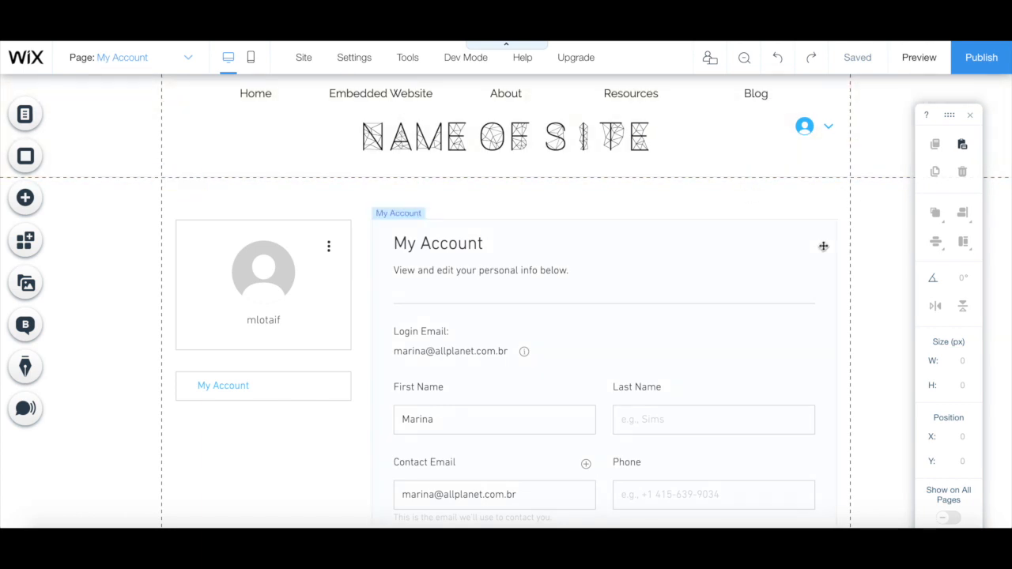
# - Select the Login Bar element in the My Account page header
pyautogui.click(804, 127)
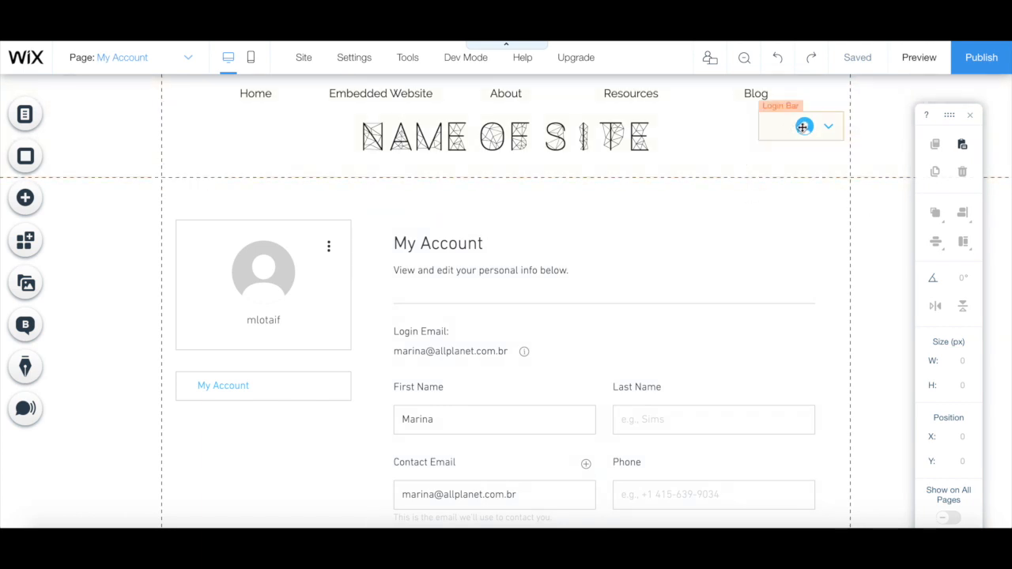
pyautogui.click(800, 127)
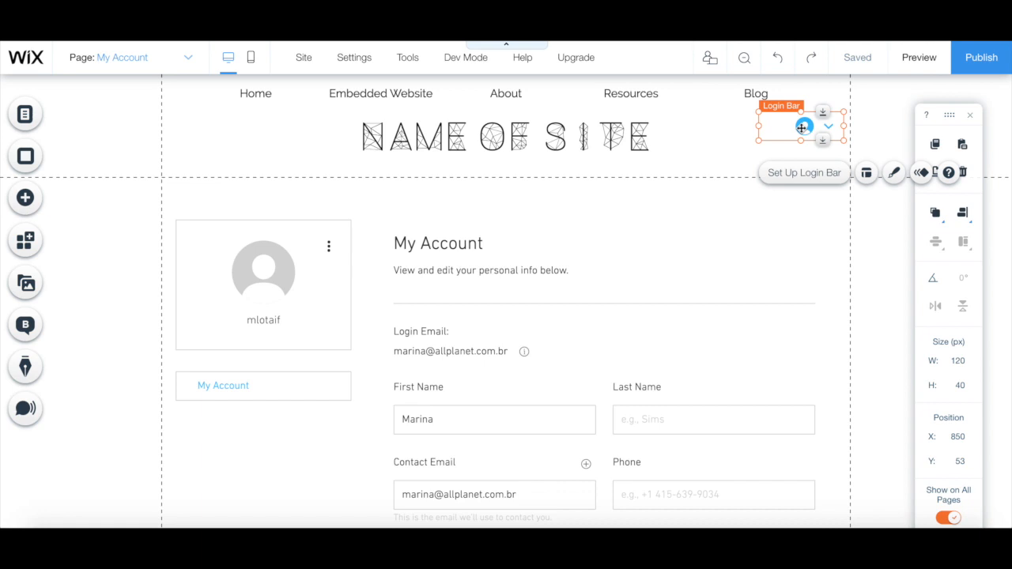
pyautogui.moveTo(788, 182)
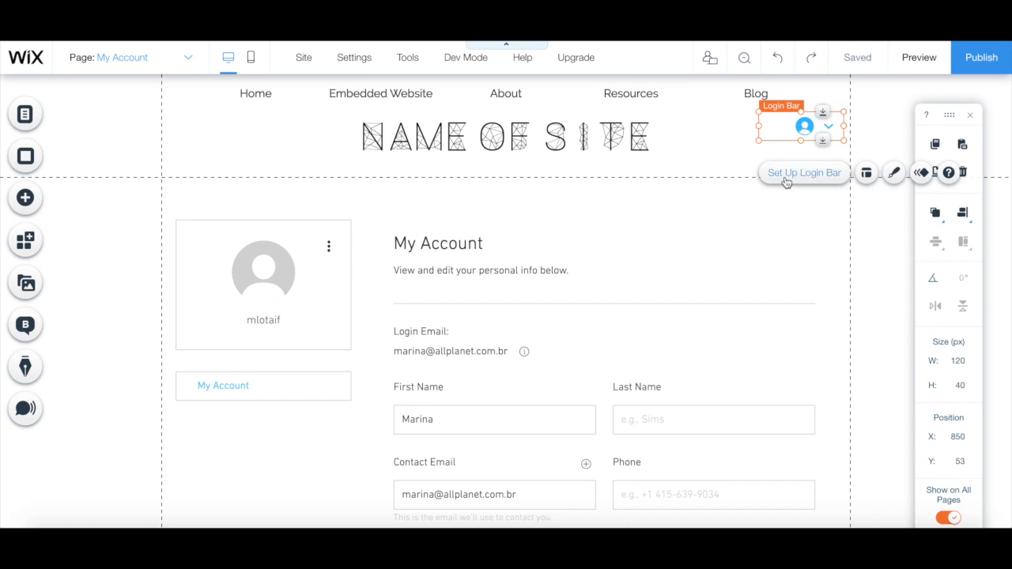
# - Set the login bar to display only the member's name and review the remaining settings
pyautogui.click(804, 172)
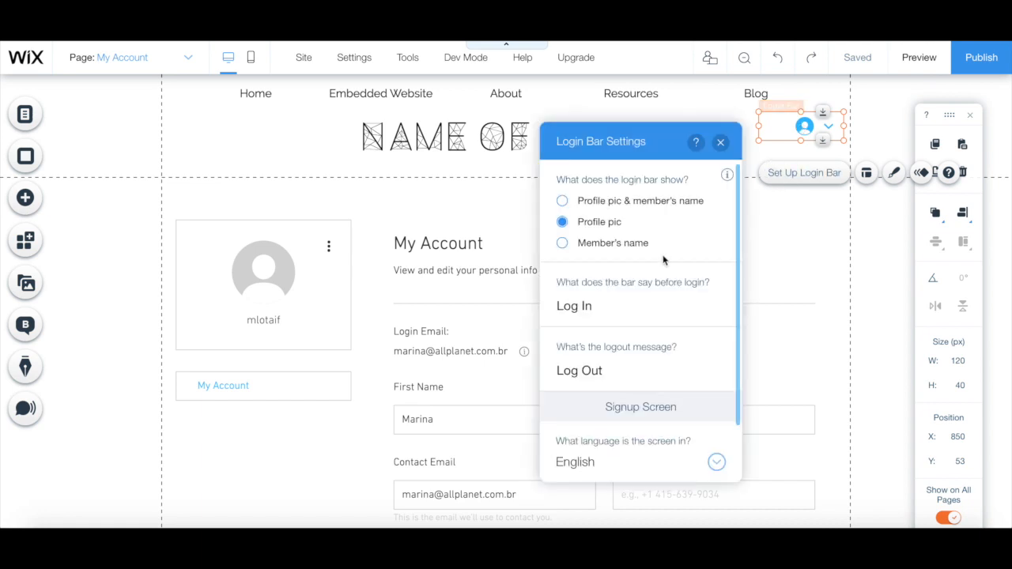
pyautogui.moveTo(617, 234)
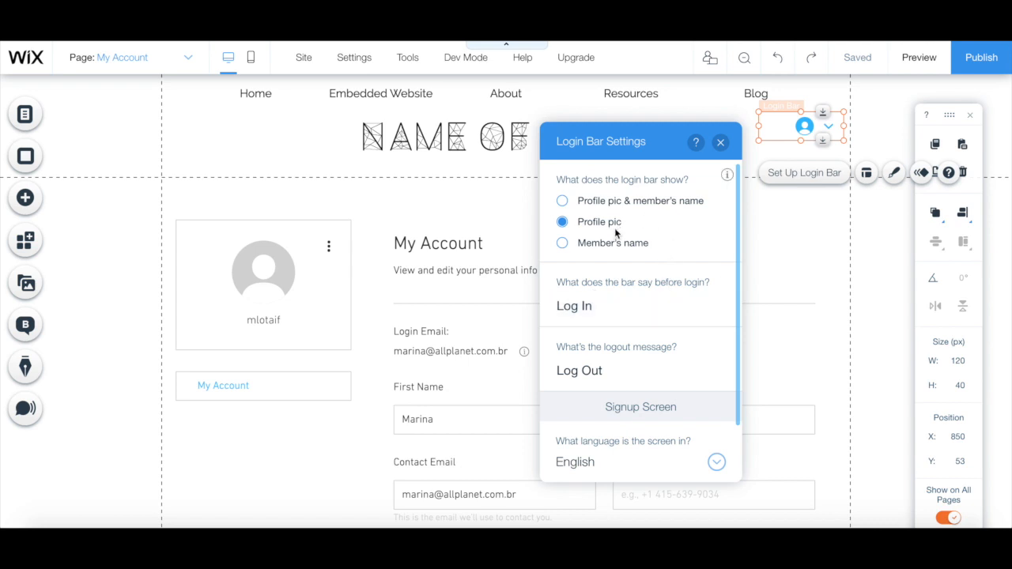
pyautogui.click(562, 199)
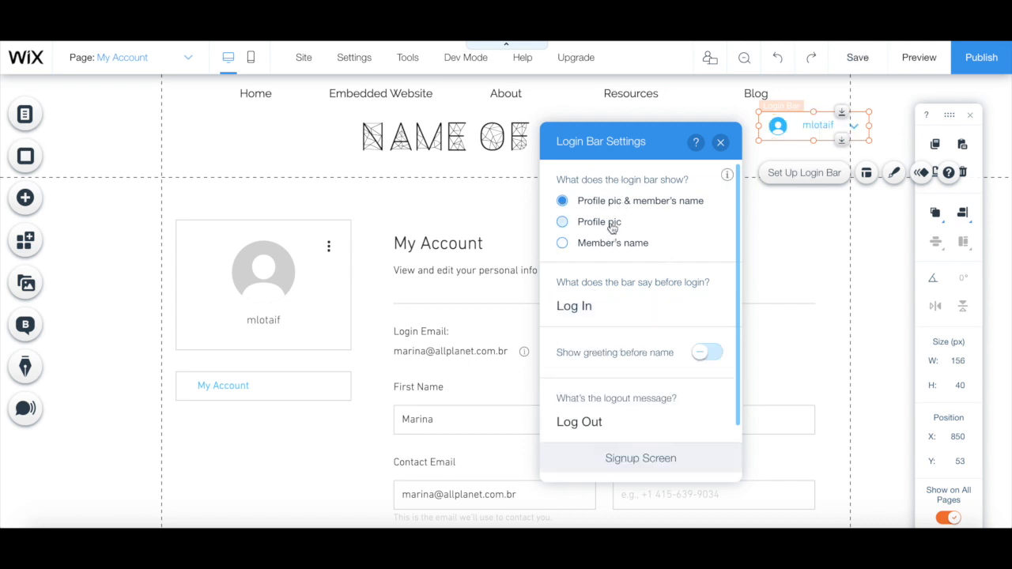
pyautogui.click(561, 221)
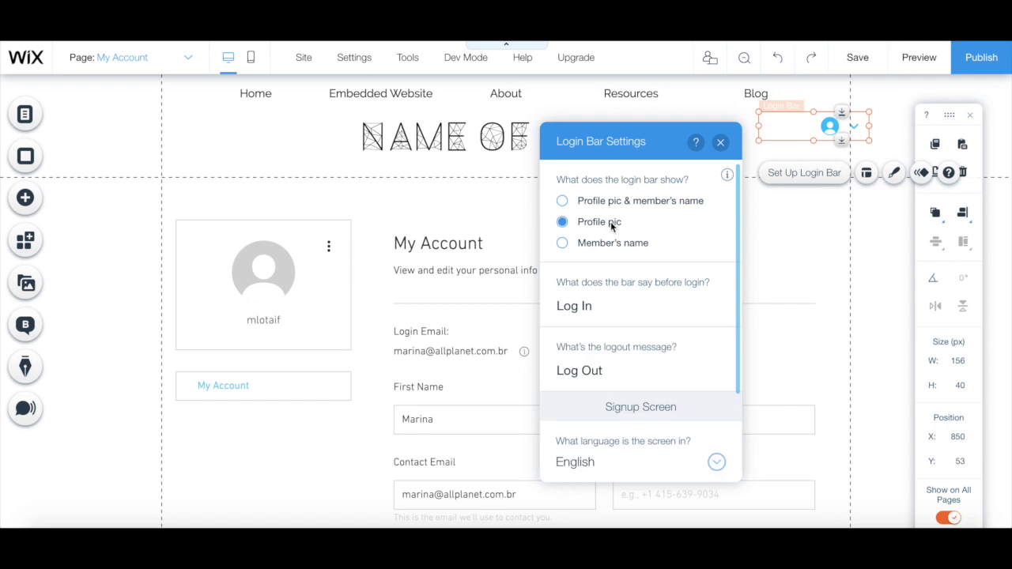
pyautogui.click(561, 244)
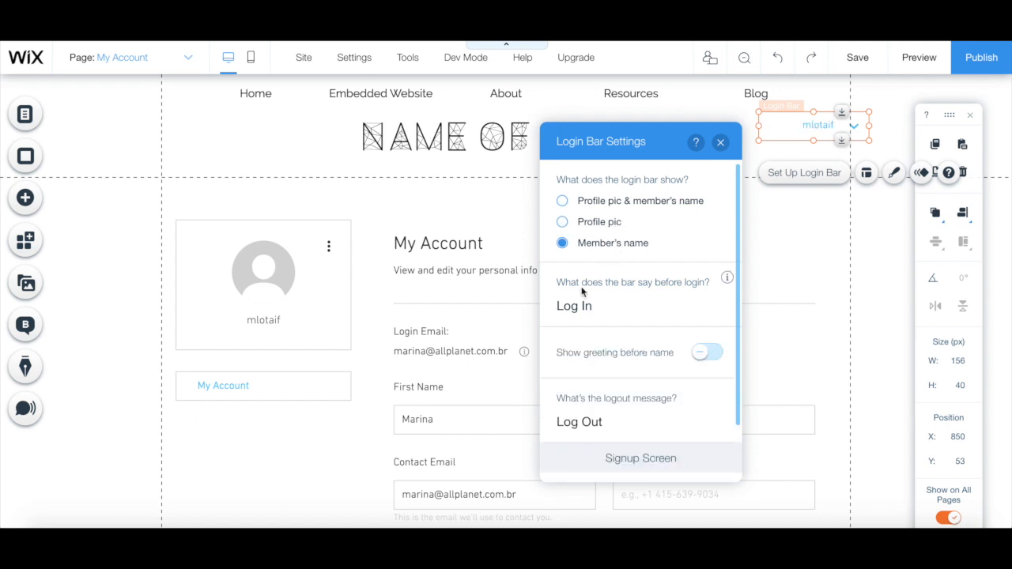
pyautogui.moveTo(645, 288)
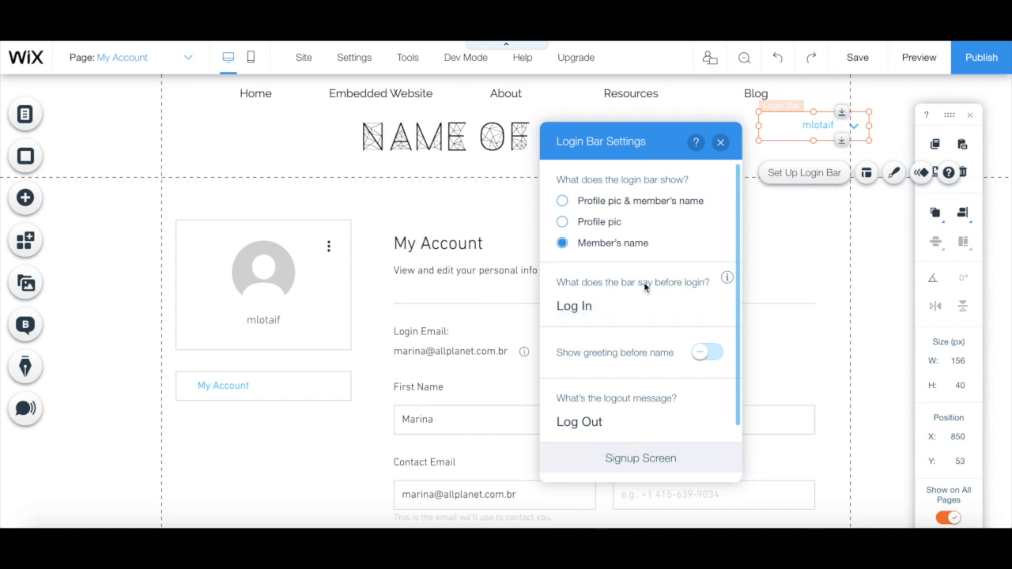
pyautogui.scroll(-3)
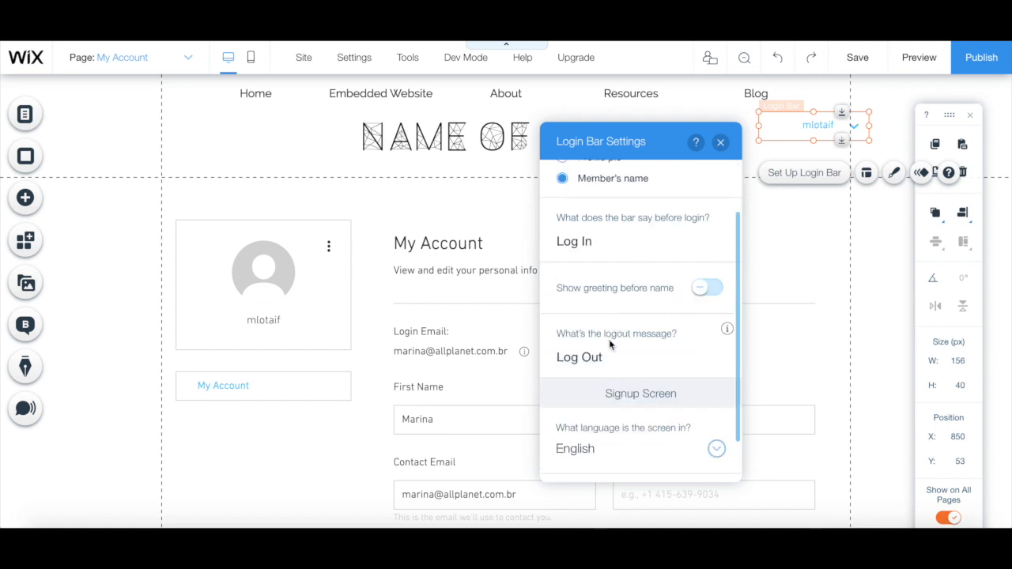
pyautogui.scroll(-3)
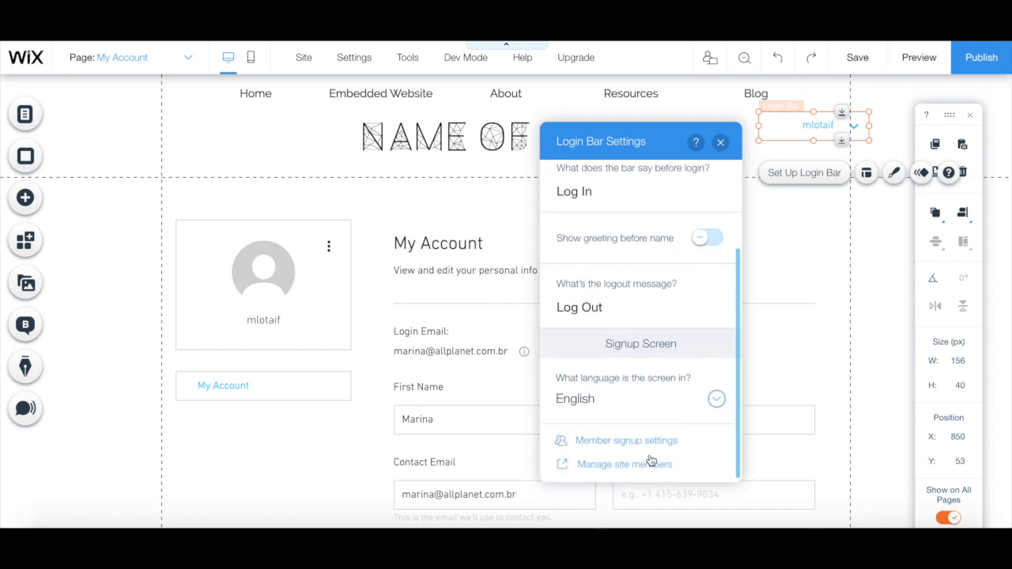
pyautogui.moveTo(615, 380)
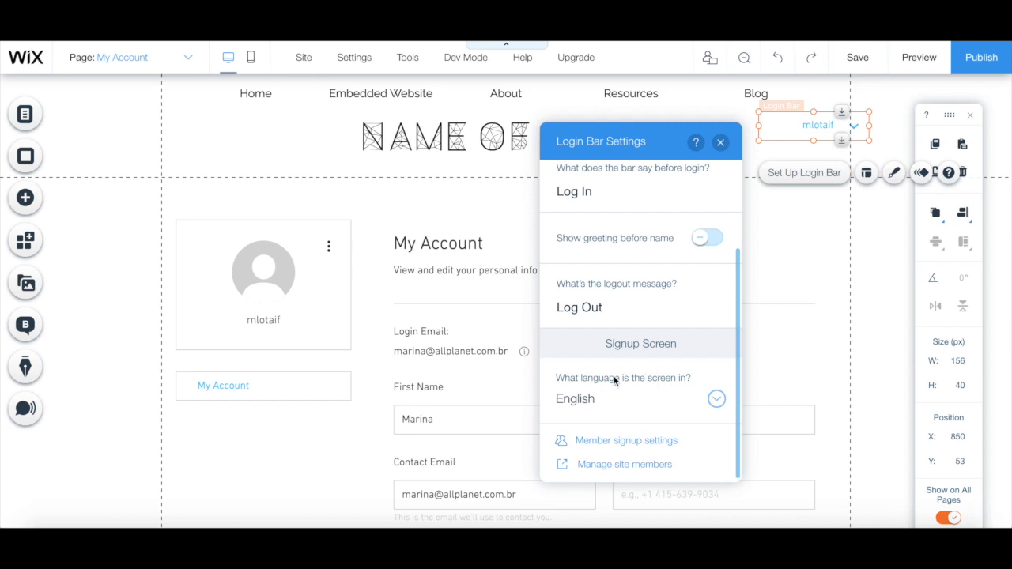
pyautogui.moveTo(614, 446)
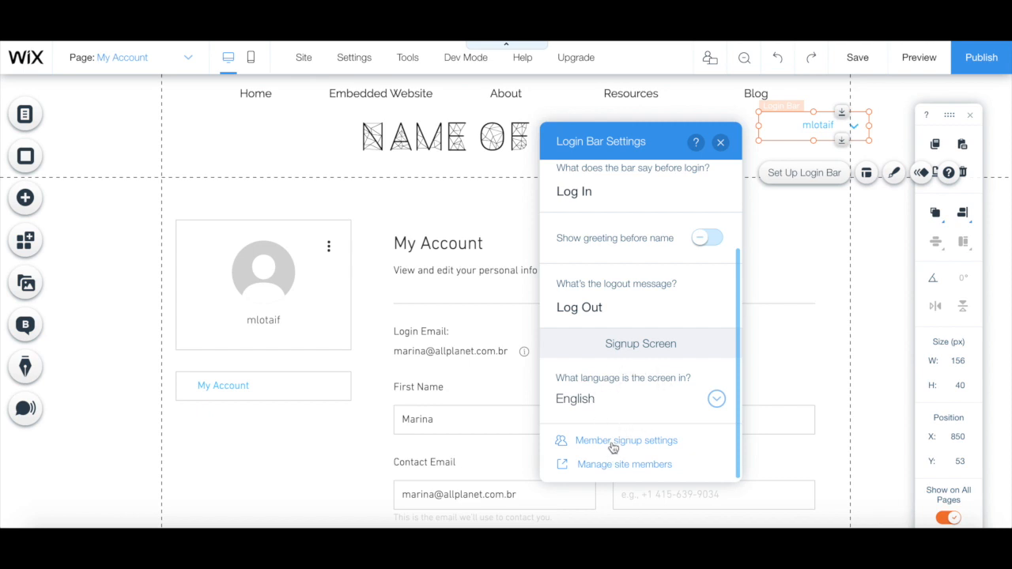
# - Review Member Signup settings, including Google and Facebook social login, and finish with Done
pyautogui.click(626, 439)
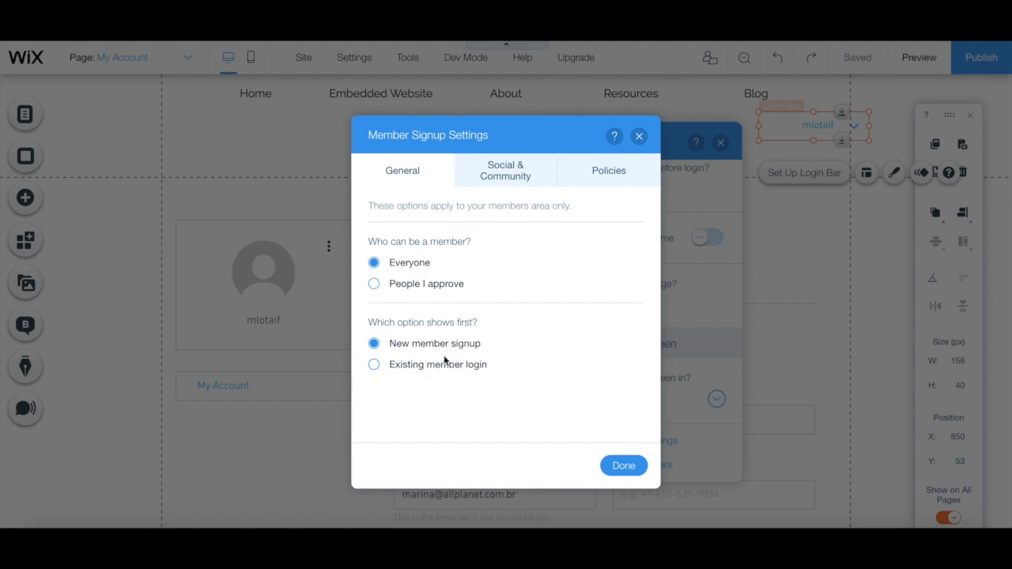
pyautogui.moveTo(444, 382)
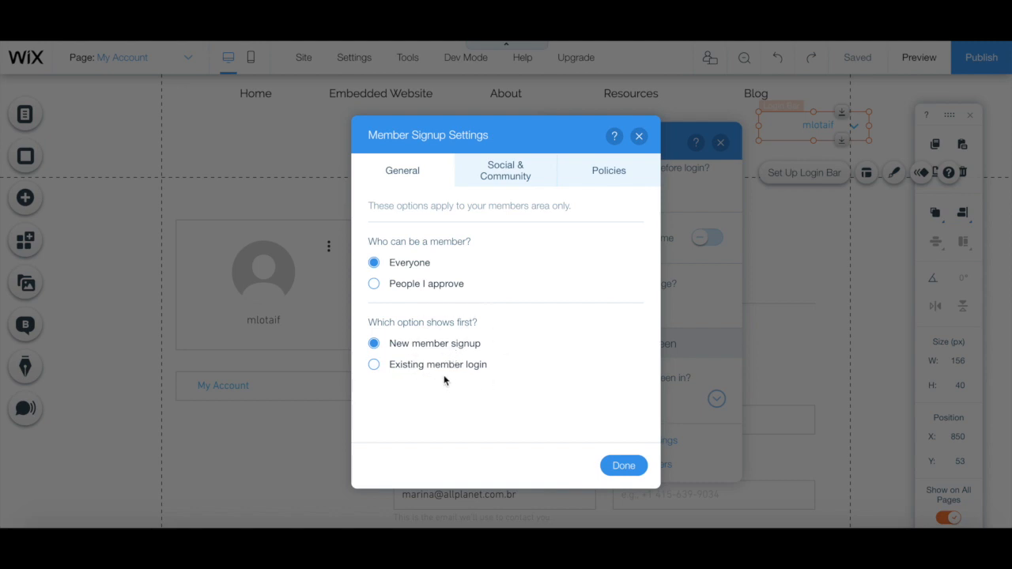
pyautogui.click(506, 171)
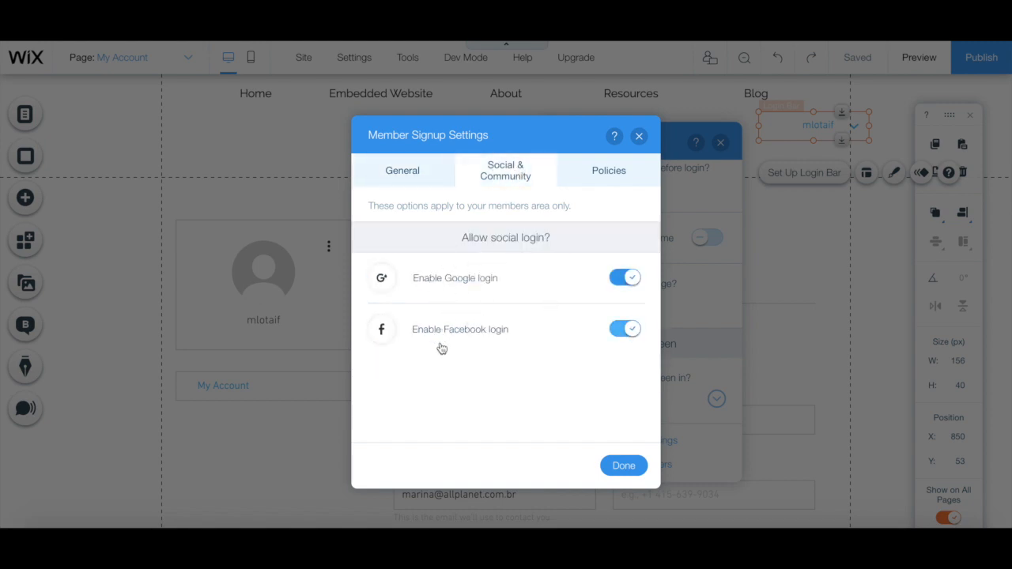
pyautogui.click(607, 170)
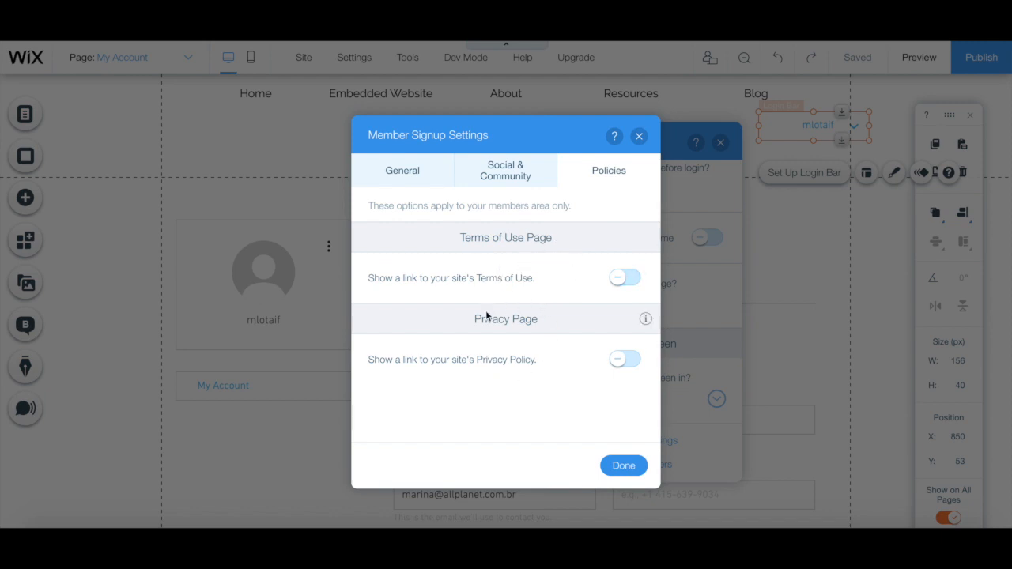
pyautogui.click(624, 465)
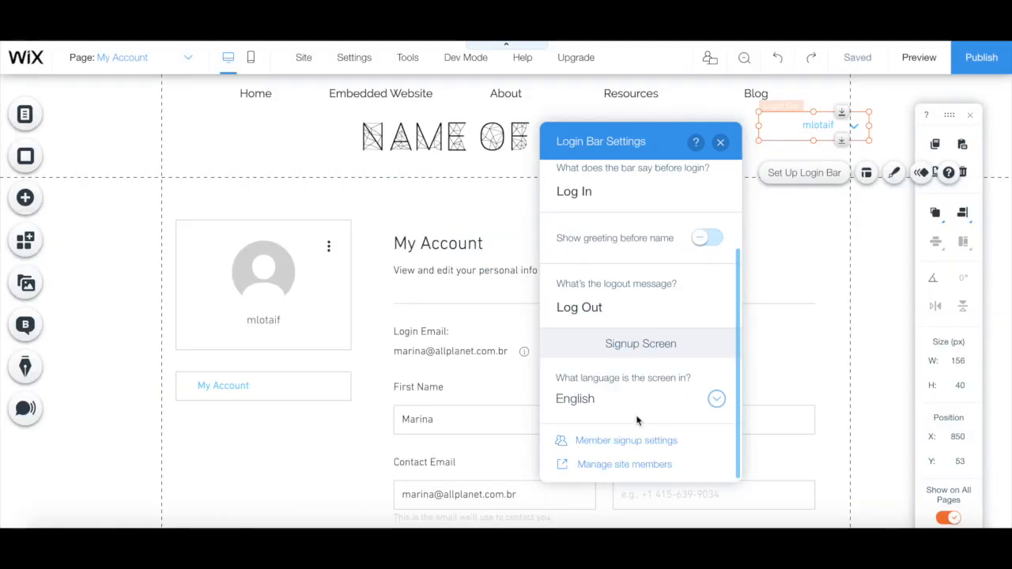
pyautogui.moveTo(636, 468)
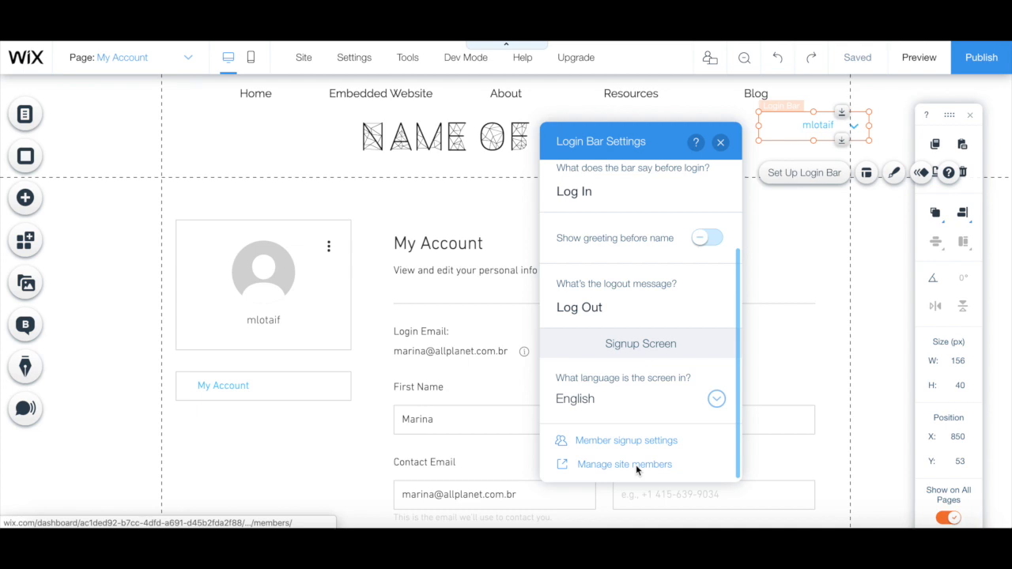
# - Go to the dashboard Member List and check the More Actions member management options
pyautogui.click(623, 465)
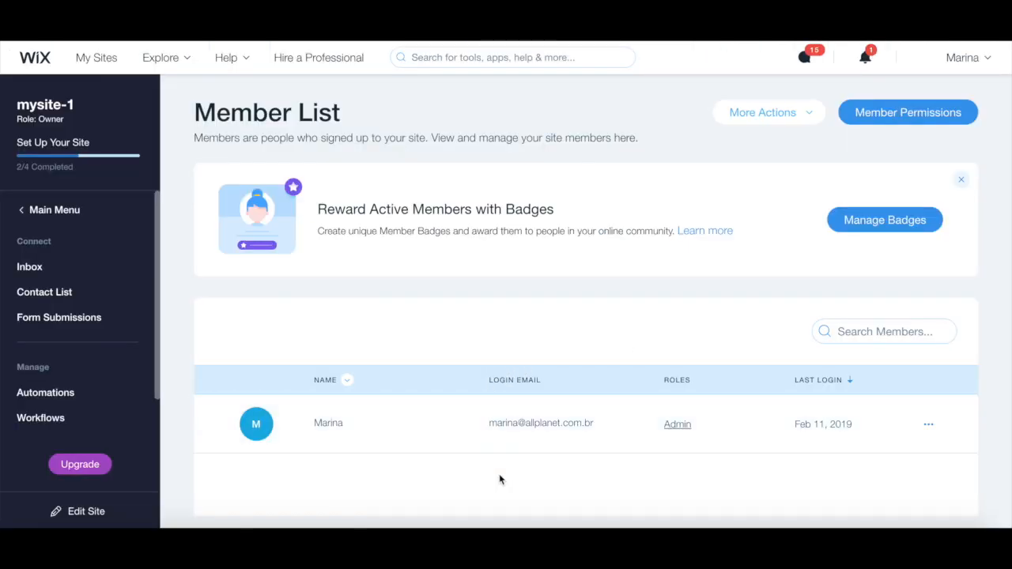
pyautogui.moveTo(601, 330)
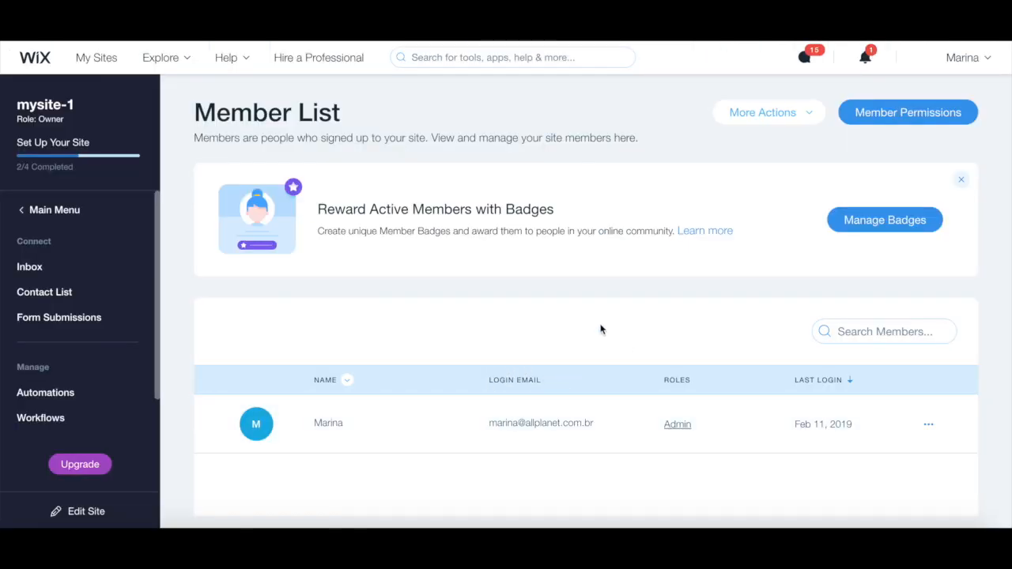
pyautogui.moveTo(865, 57)
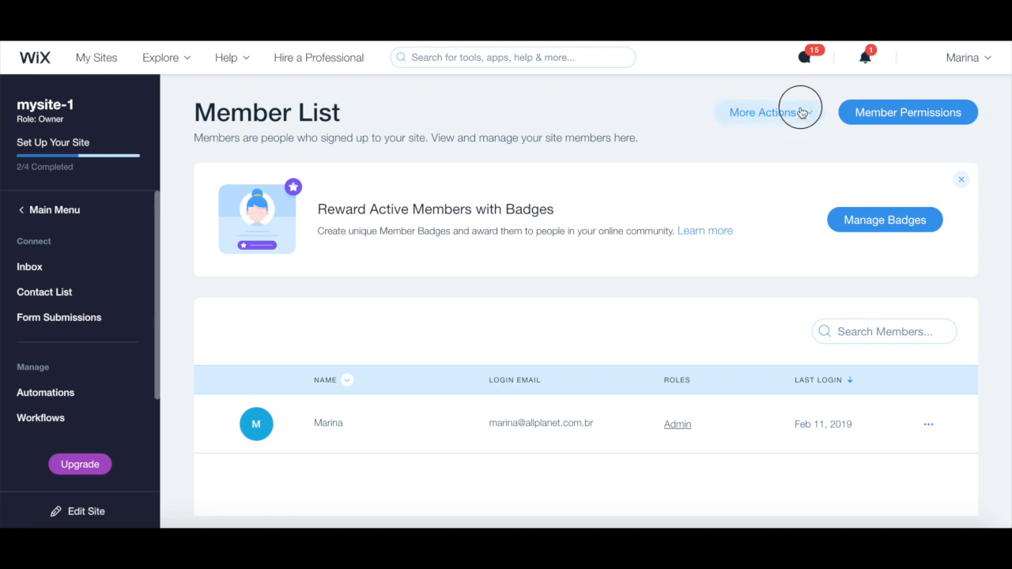
pyautogui.click(762, 110)
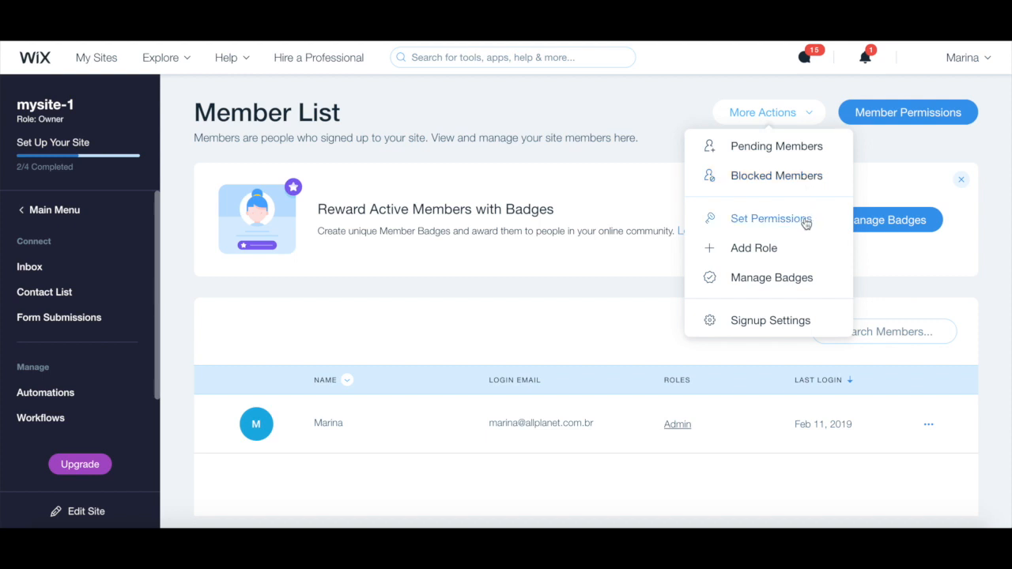
pyautogui.moveTo(753, 247)
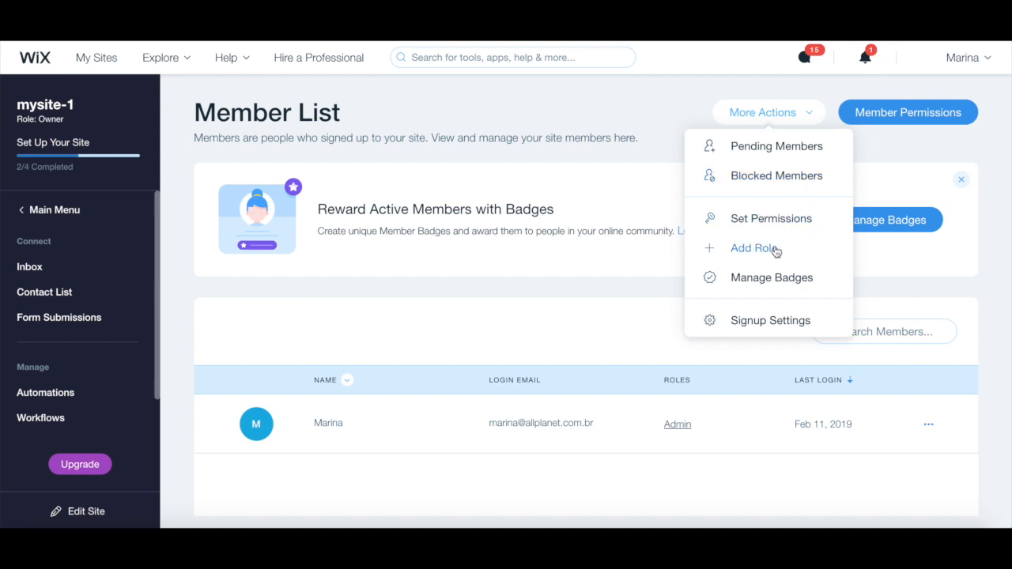
pyautogui.moveTo(770, 320)
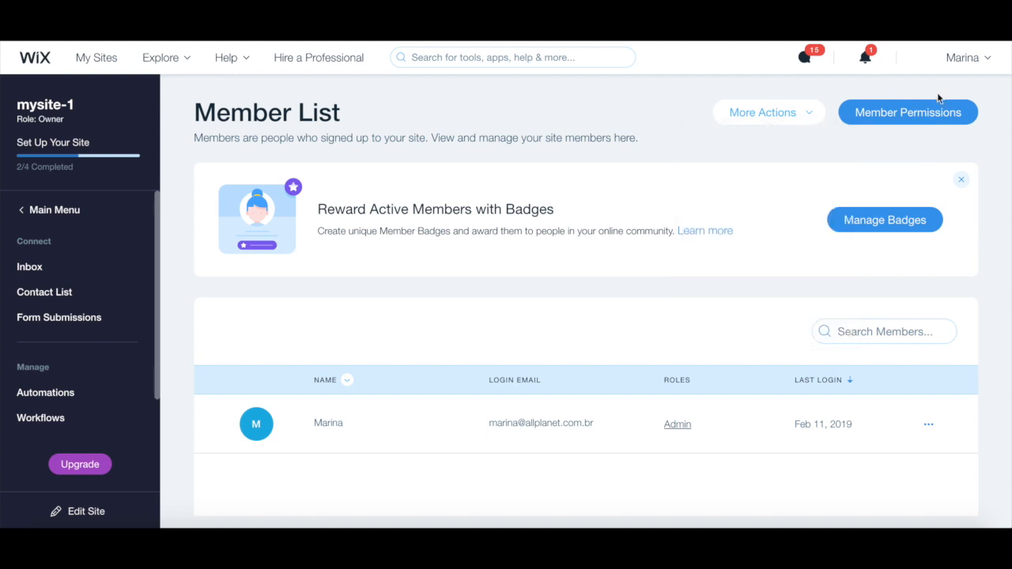
pyautogui.click(908, 111)
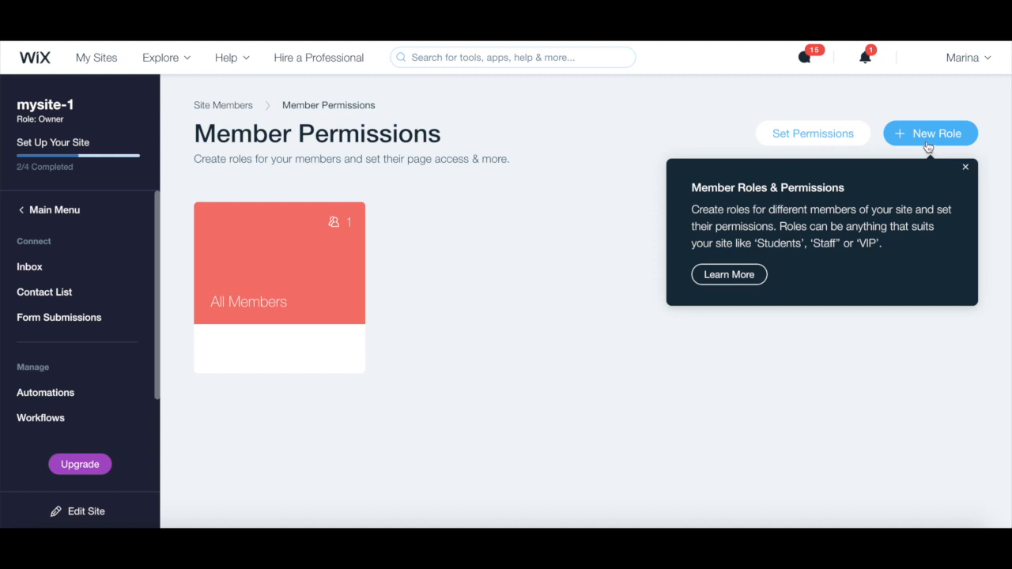
pyautogui.click(930, 133)
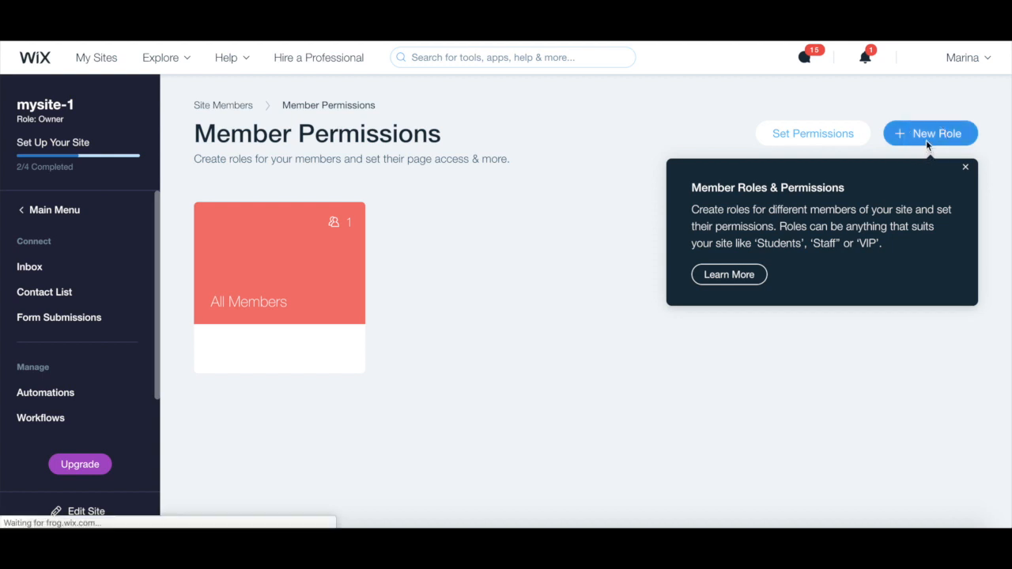
pyautogui.click(223, 105)
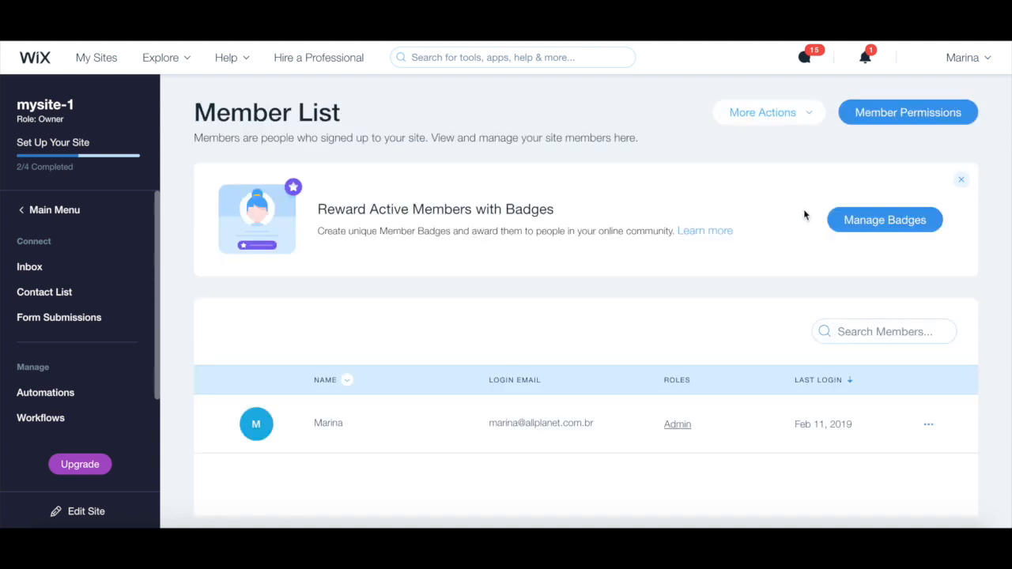
pyautogui.click(884, 218)
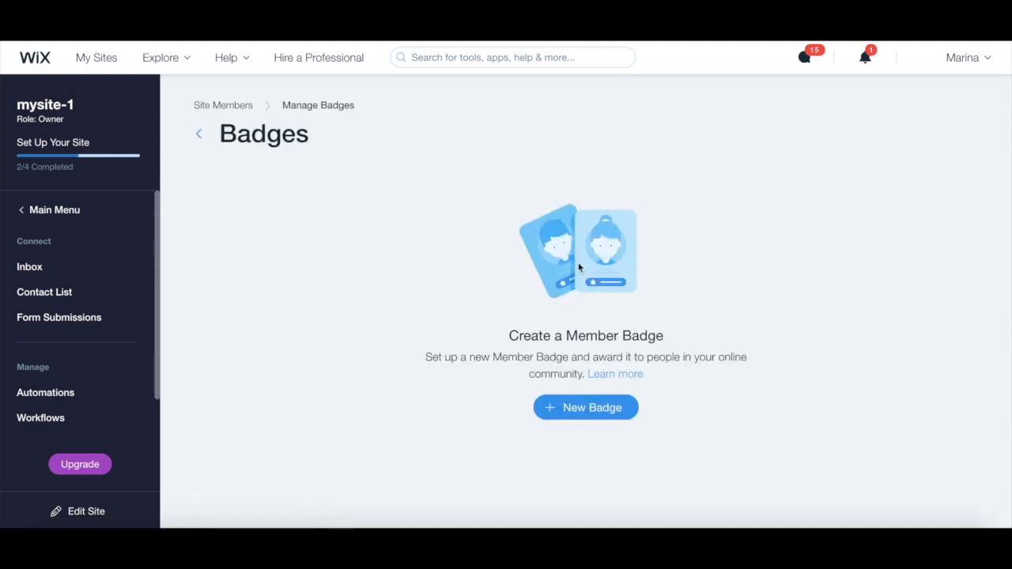
pyautogui.click(586, 408)
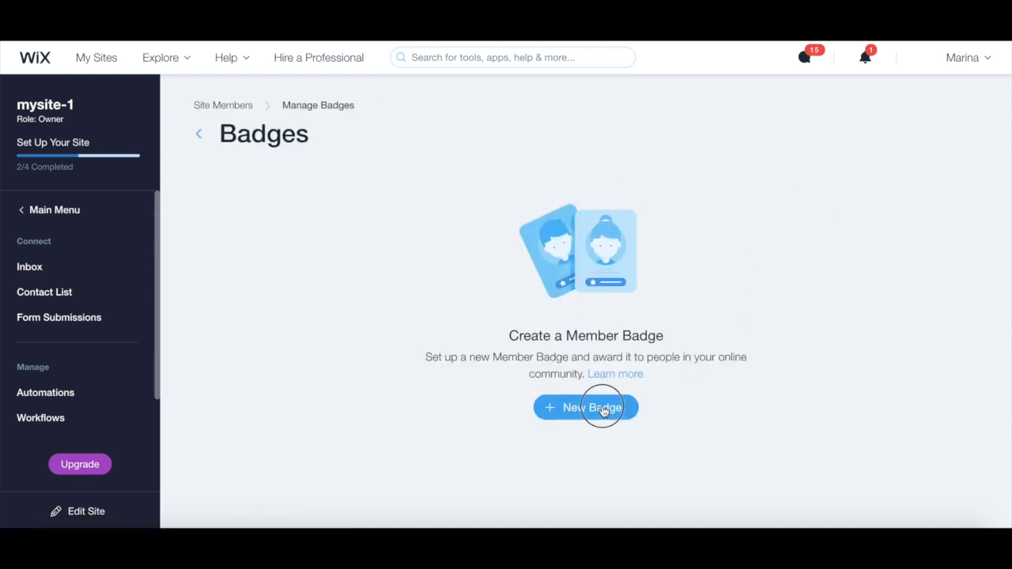
pyautogui.click(585, 408)
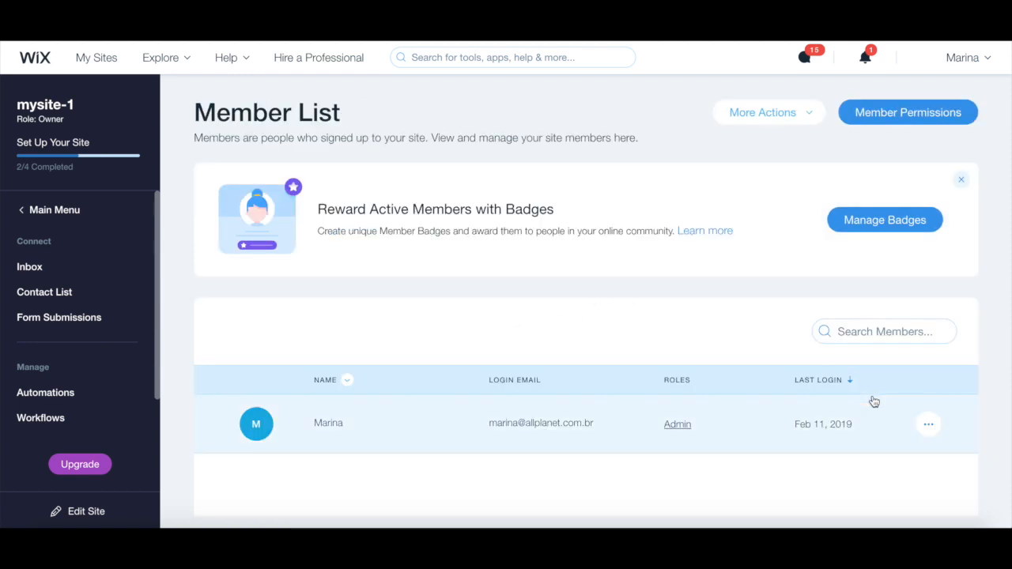
# - View the member's contact details and Manage tab, then return to the Wix Editor
pyautogui.click(929, 424)
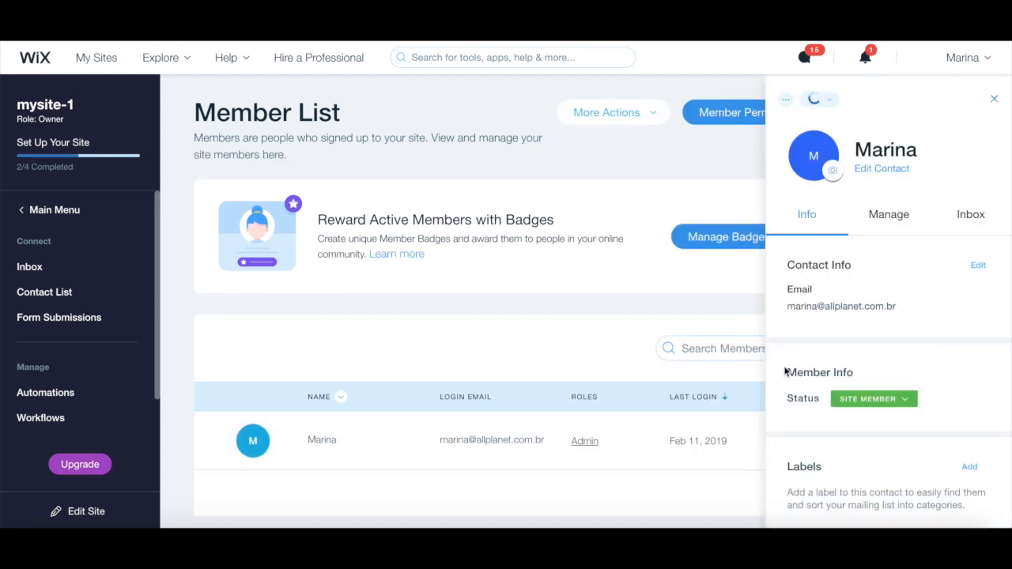
pyautogui.click(889, 215)
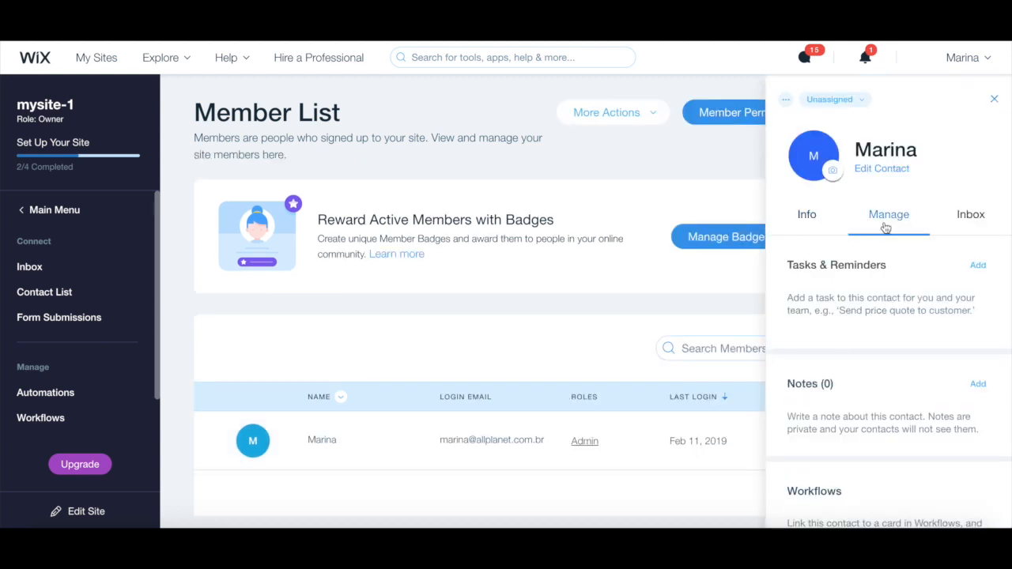
pyautogui.click(971, 215)
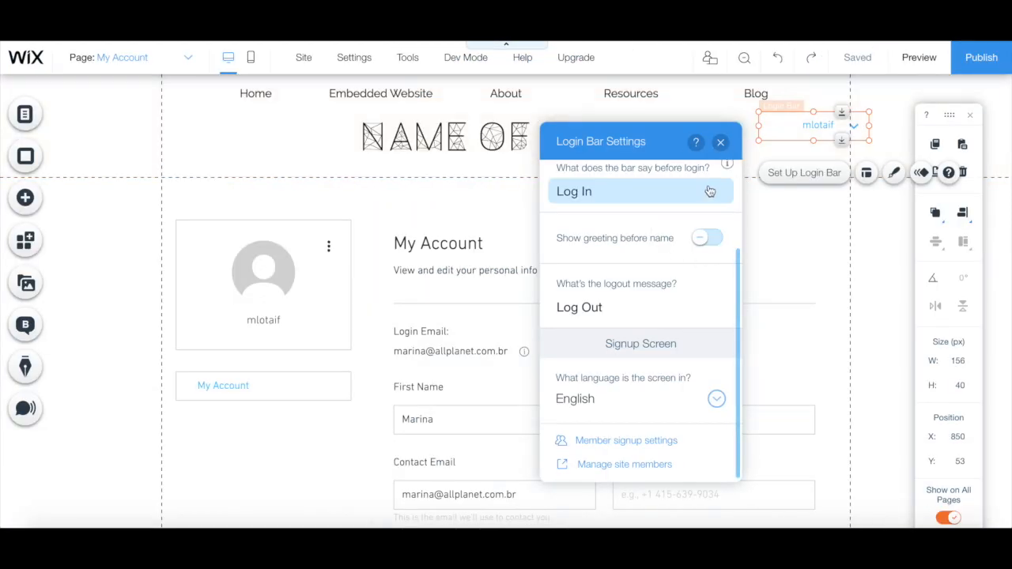
# - Browse the login bar's layout and design options: fill, shadow and selected-state styling
pyautogui.click(867, 172)
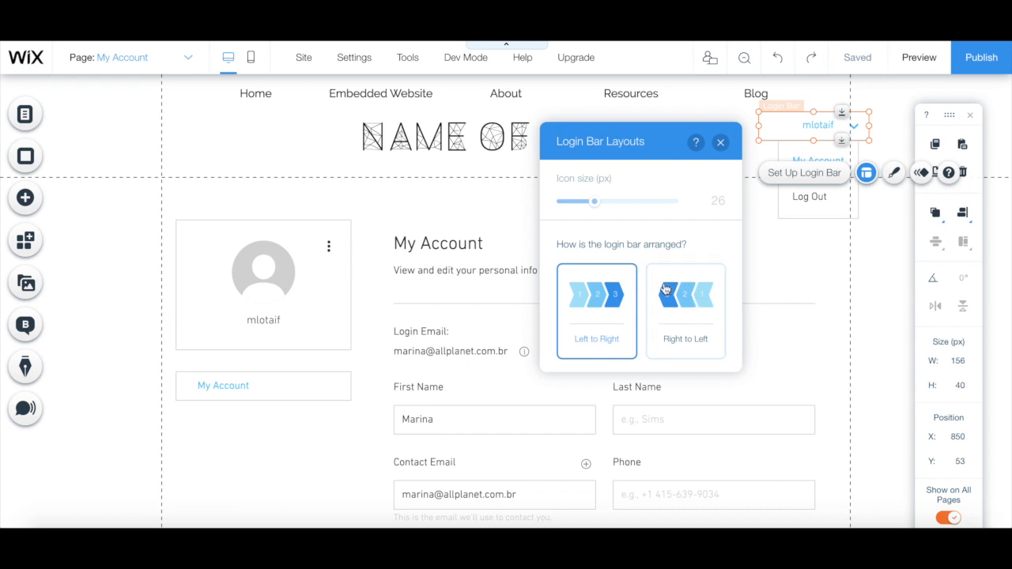
pyautogui.click(893, 173)
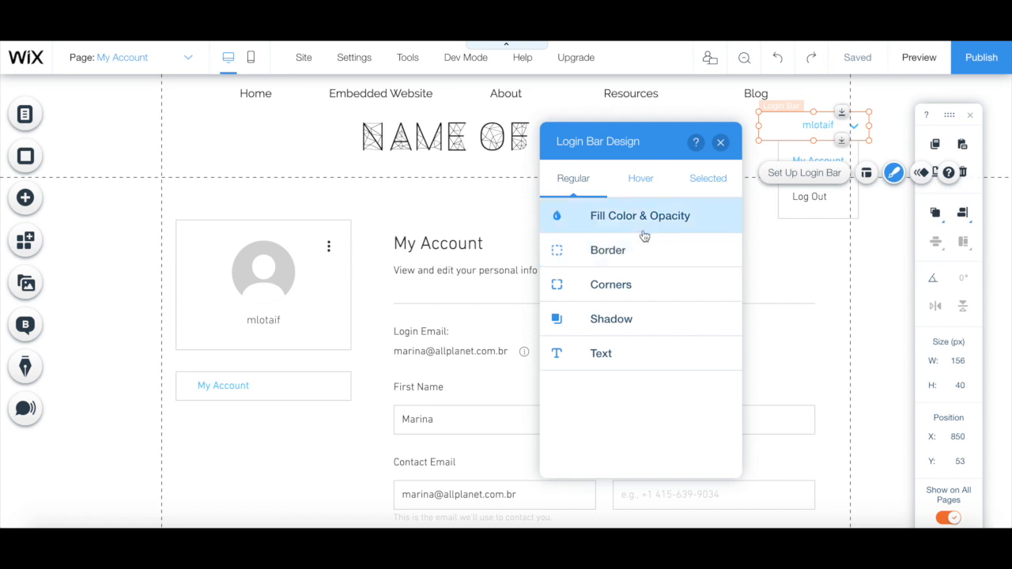
pyautogui.click(639, 215)
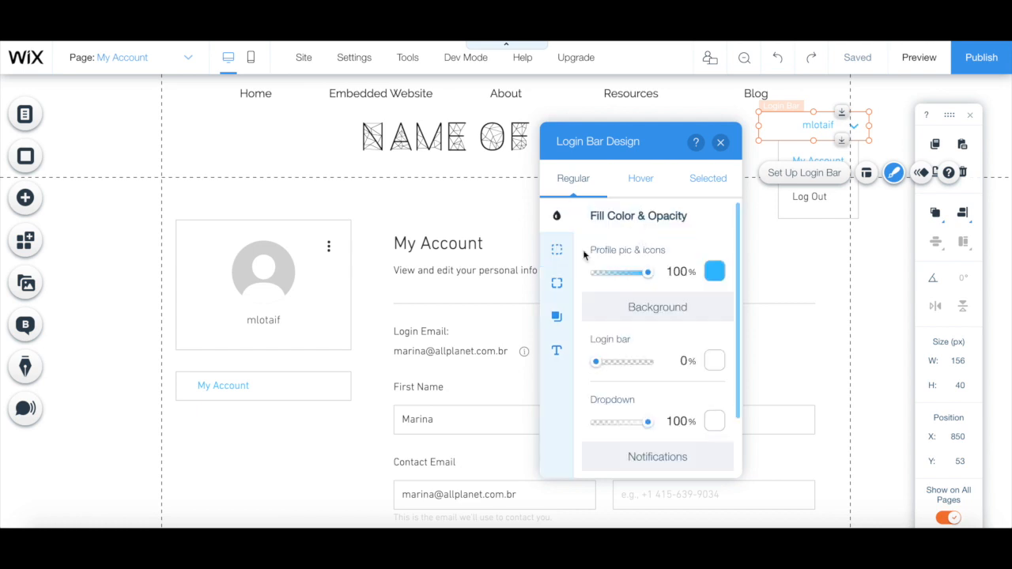
pyautogui.click(557, 283)
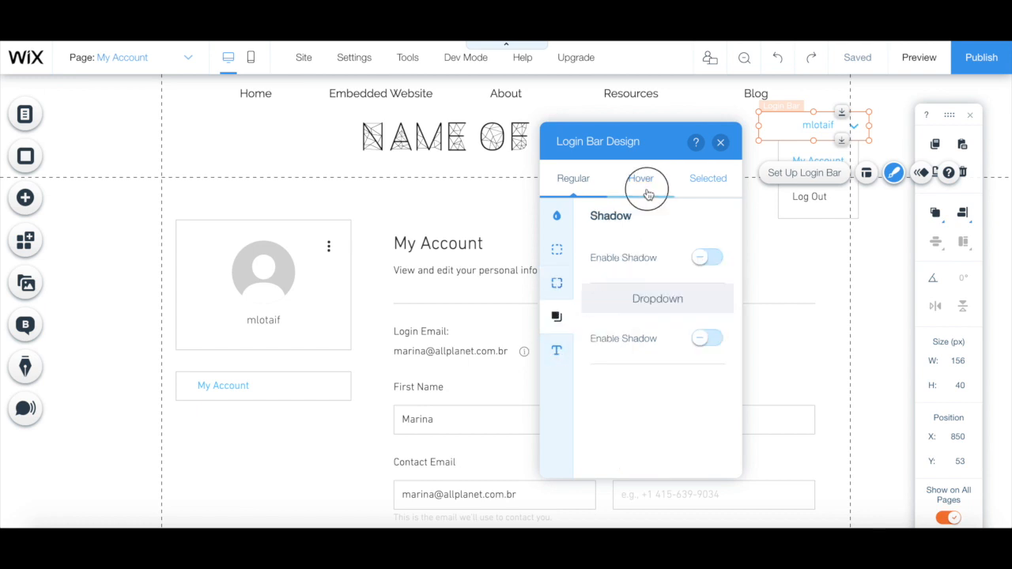
pyautogui.click(707, 178)
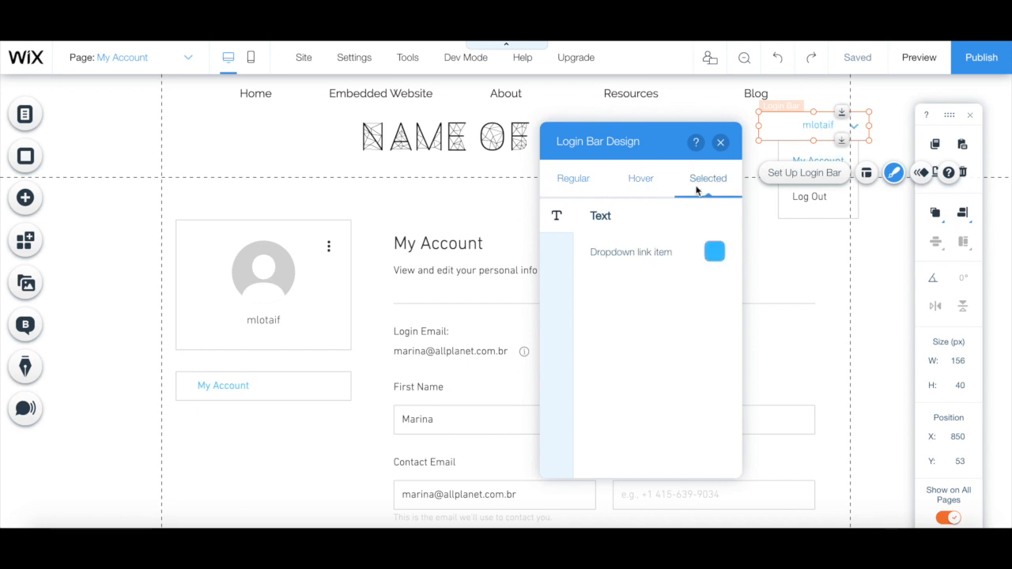
pyautogui.moveTo(920, 173)
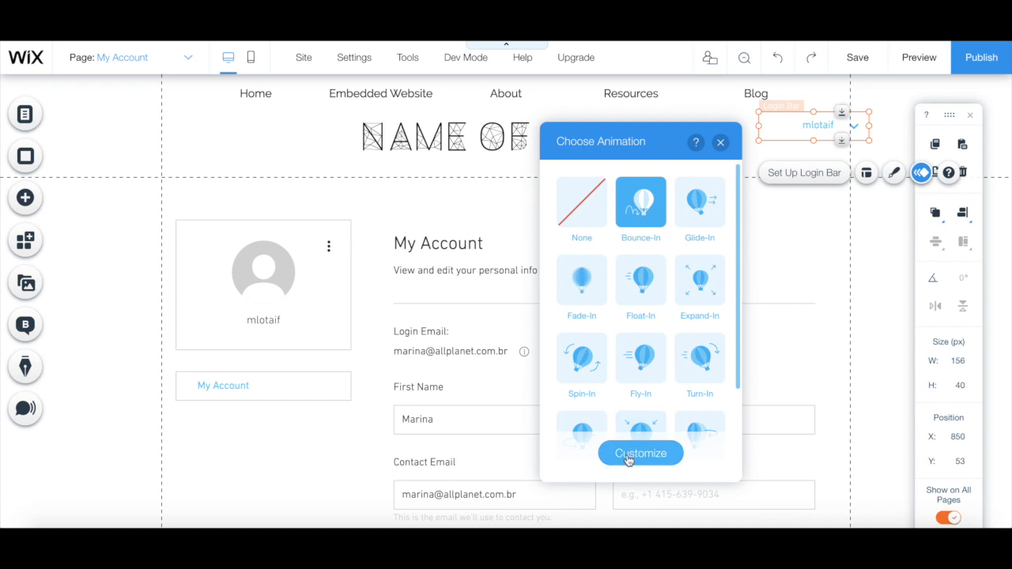
# - Apply a Bounce-In animation to the login bar and select the member profile card
pyautogui.click(639, 453)
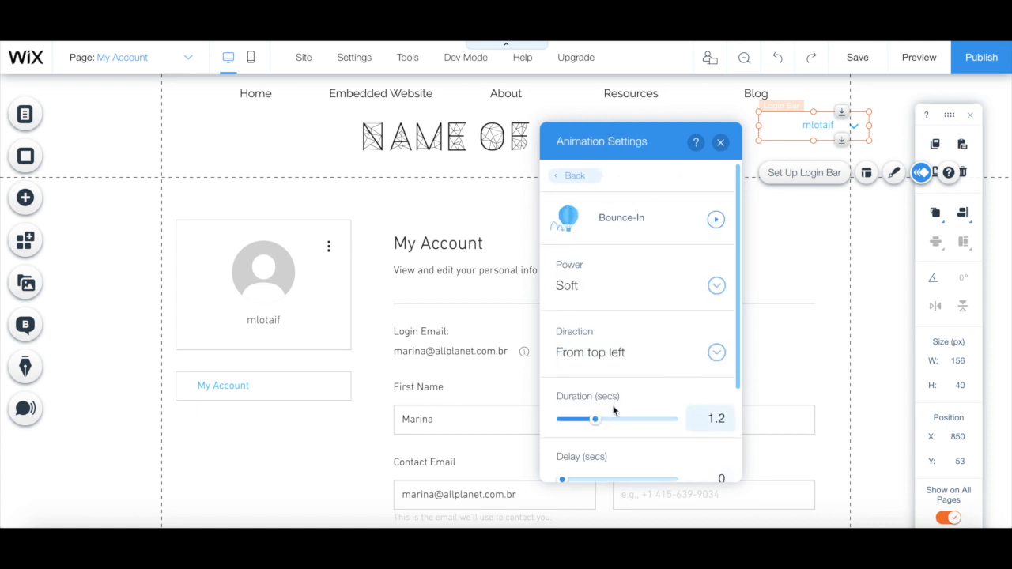
pyautogui.click(721, 142)
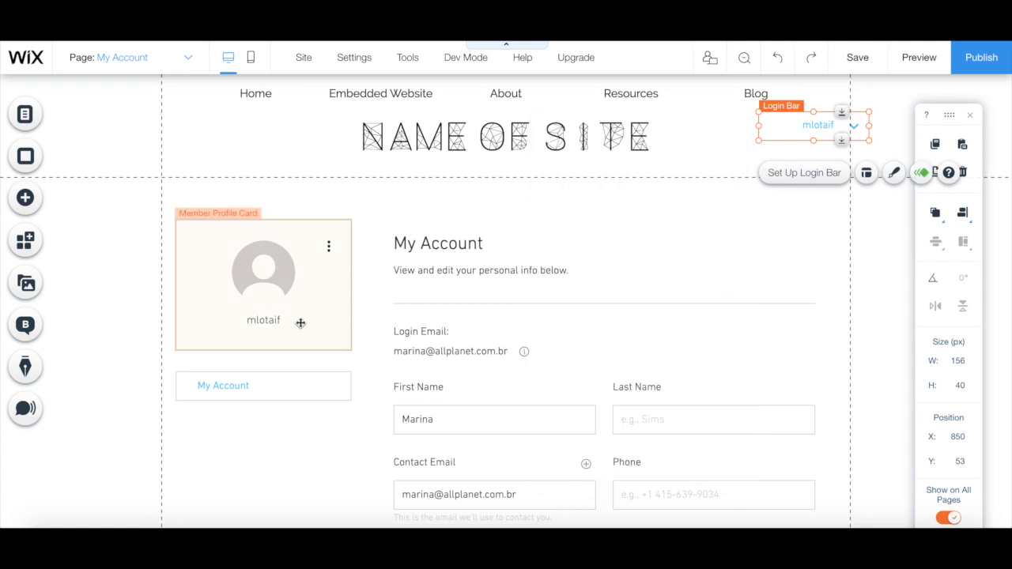
pyautogui.click(263, 285)
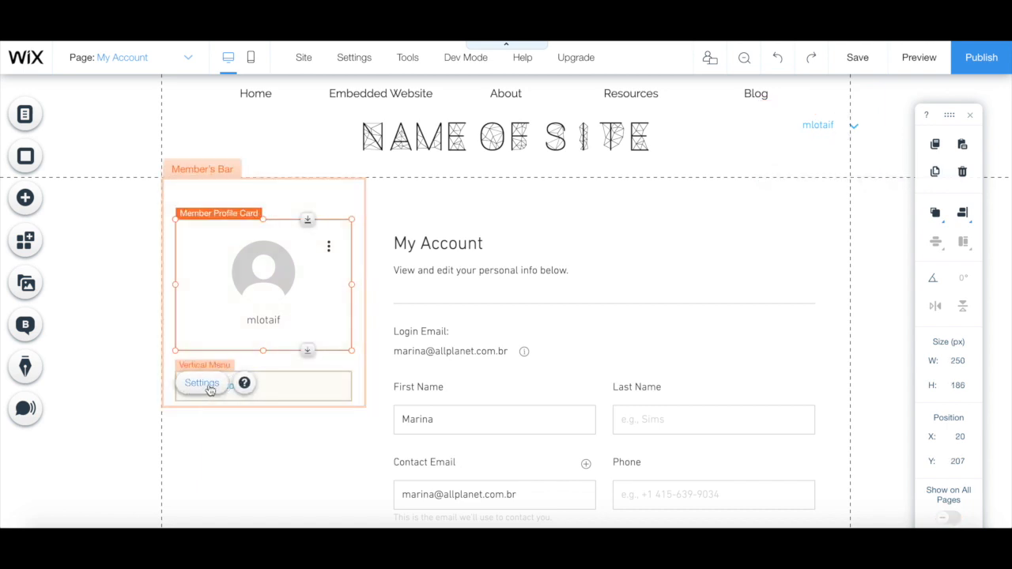
pyautogui.click(203, 383)
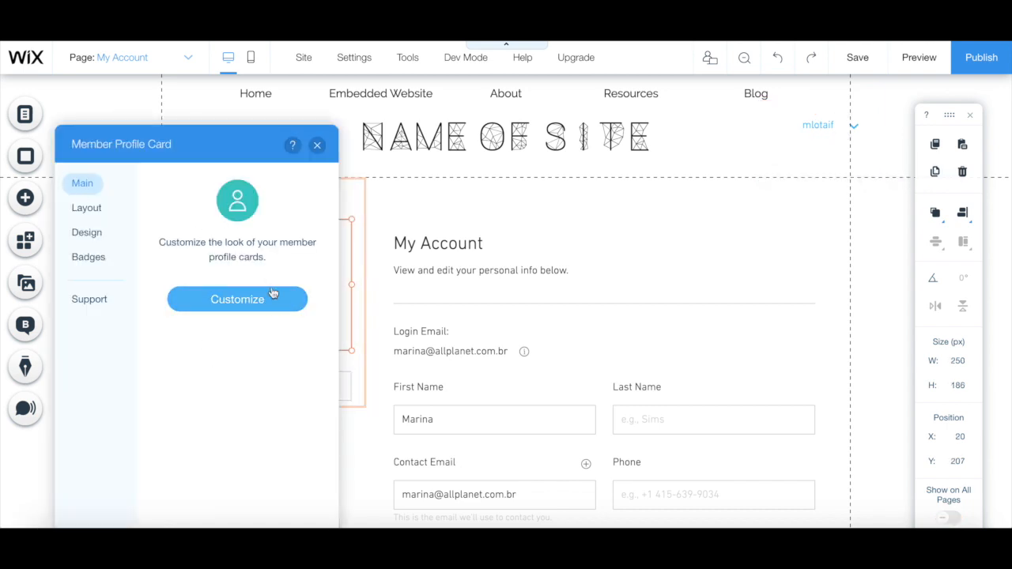
pyautogui.moveTo(85, 207)
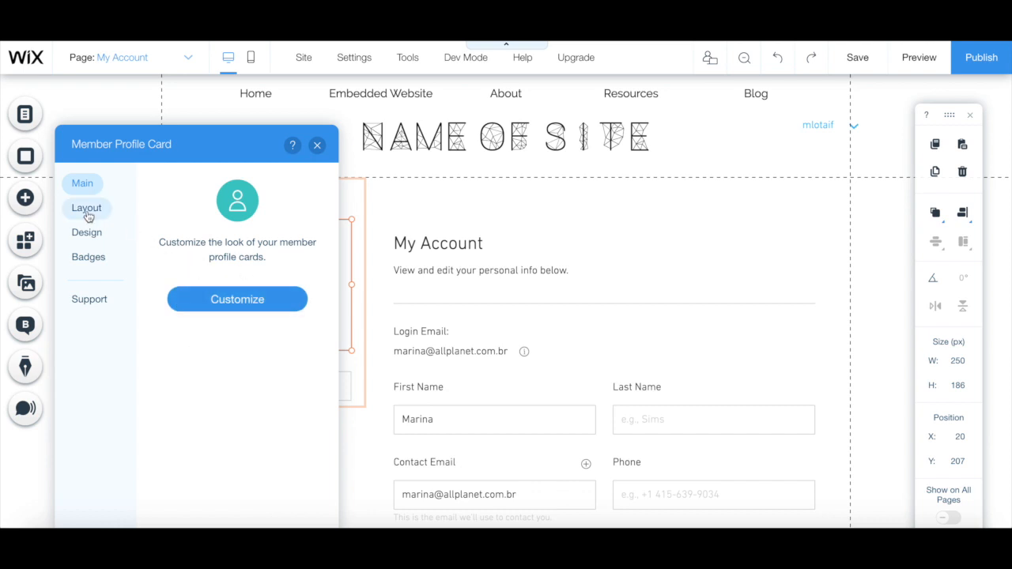
pyautogui.click(85, 209)
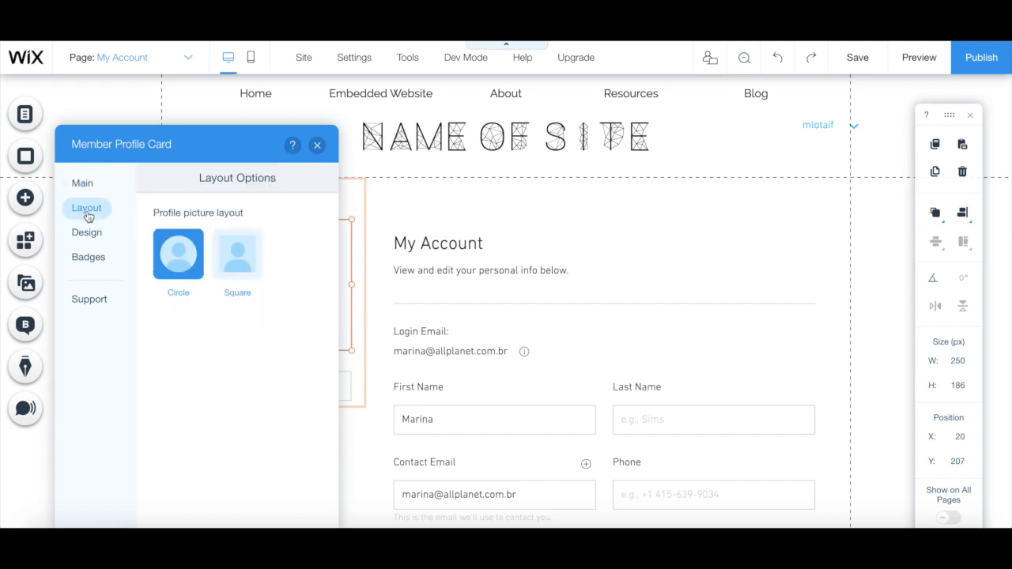
pyautogui.click(87, 232)
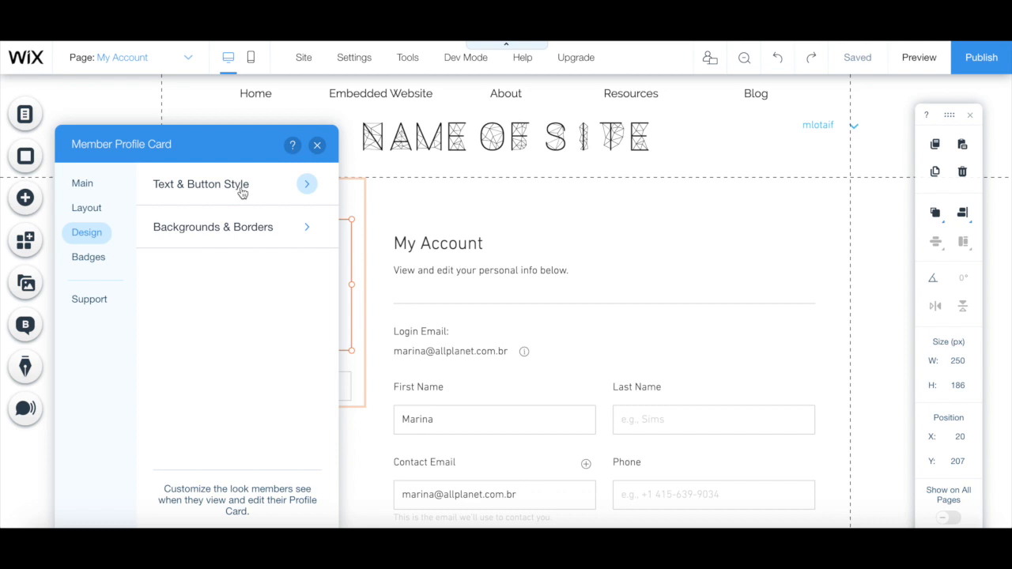
pyautogui.click(212, 228)
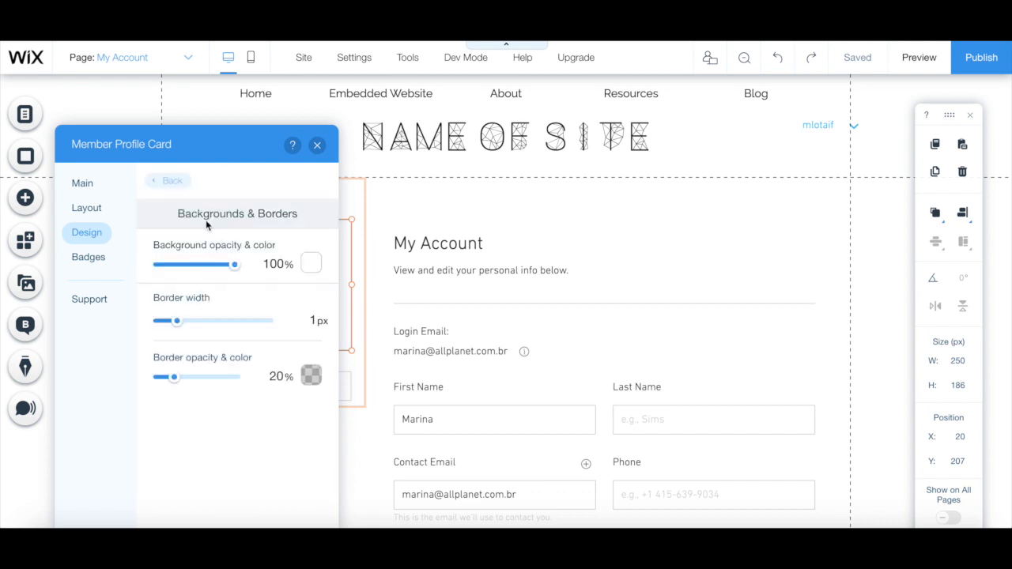
pyautogui.moveTo(166, 227)
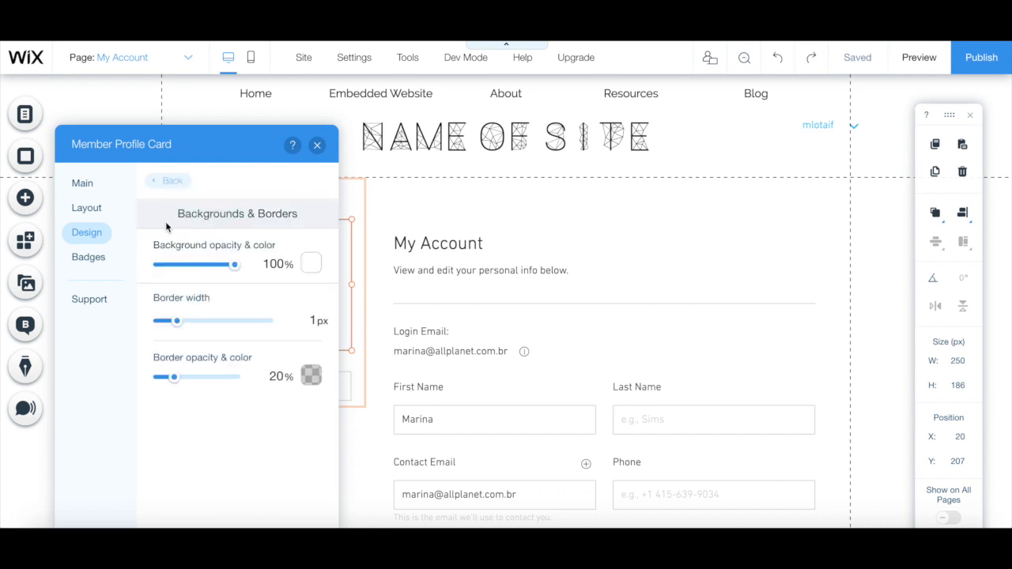
pyautogui.click(89, 256)
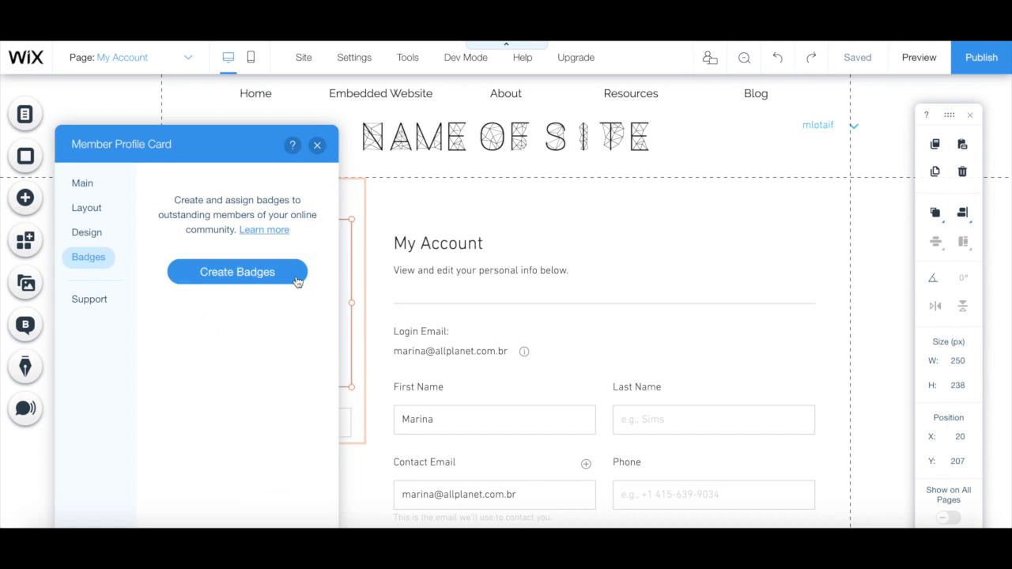
pyautogui.click(317, 146)
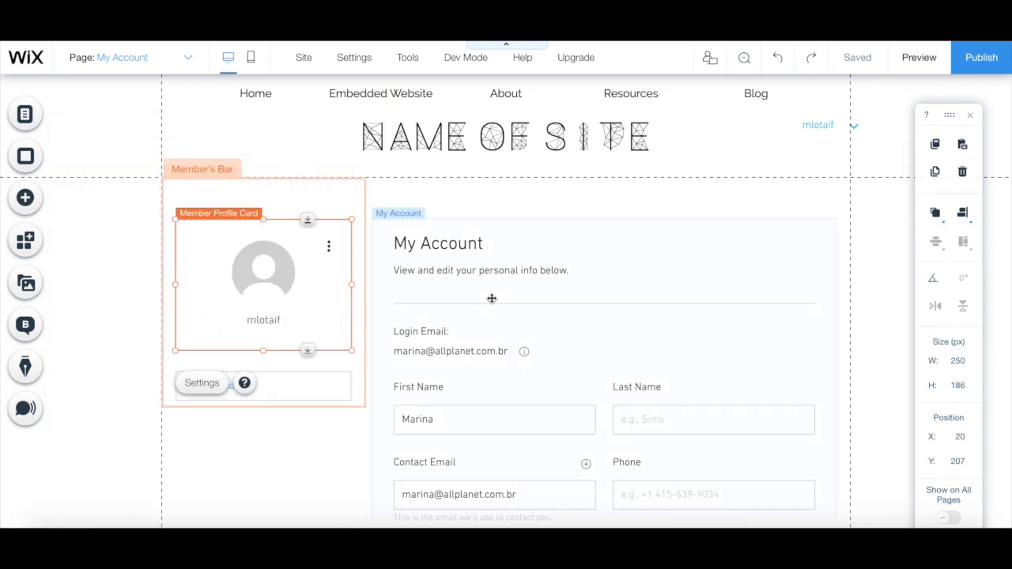
# - Review the My Account form's settings and scroll through its Design options (background, borders, alignment, texts)
pyautogui.click(438, 244)
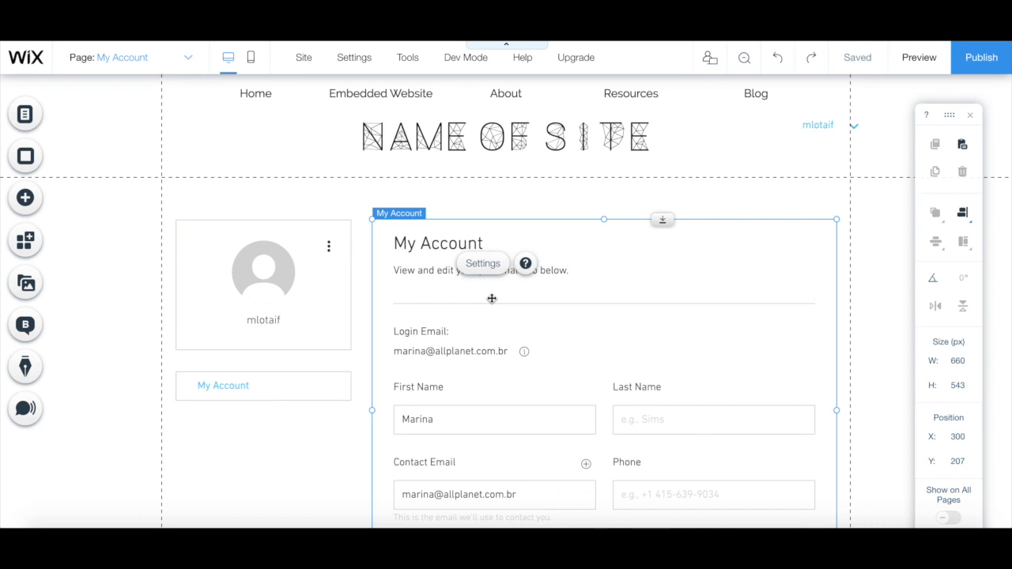
pyautogui.click(482, 263)
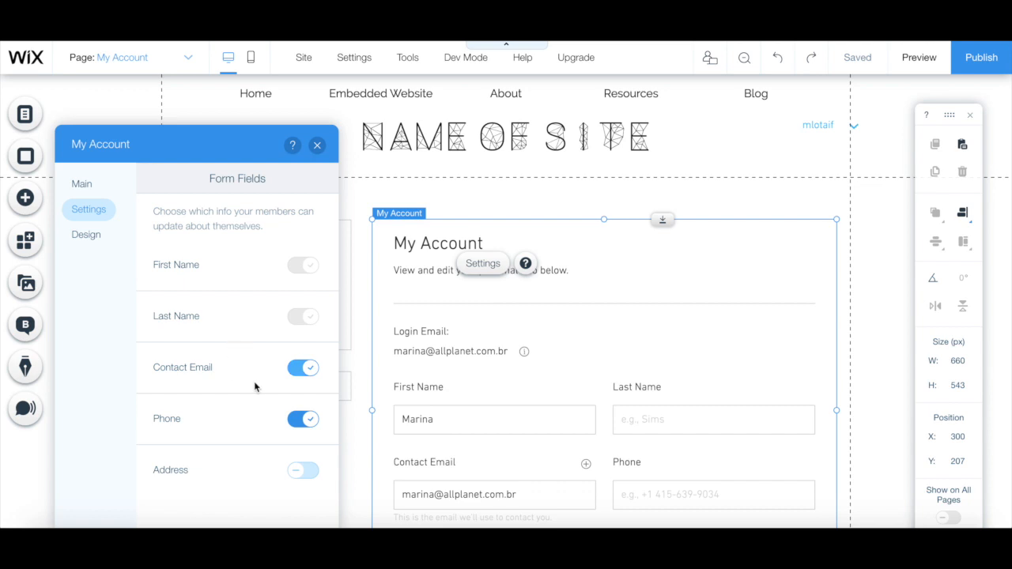
pyautogui.click(86, 234)
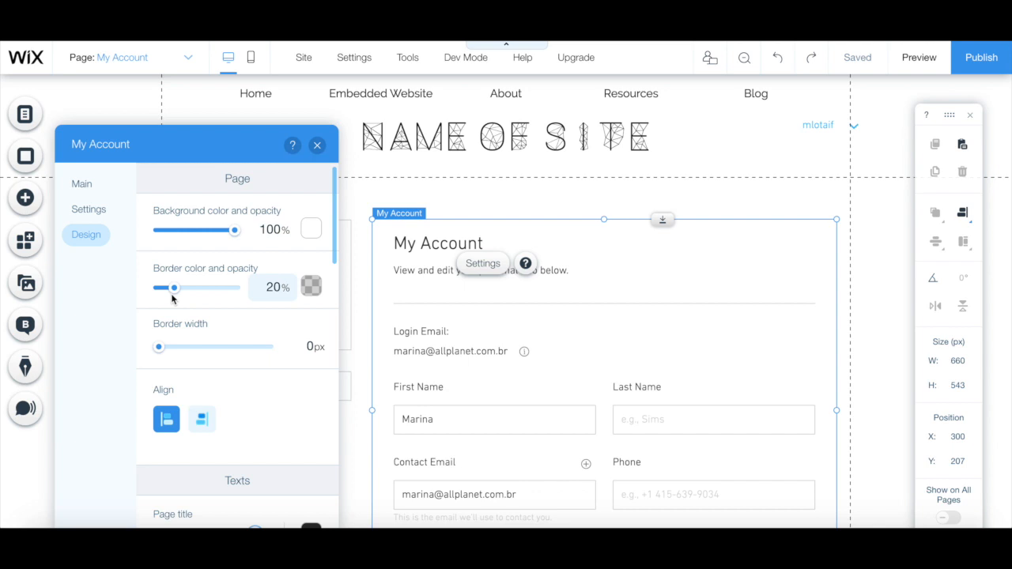
pyautogui.scroll(-3)
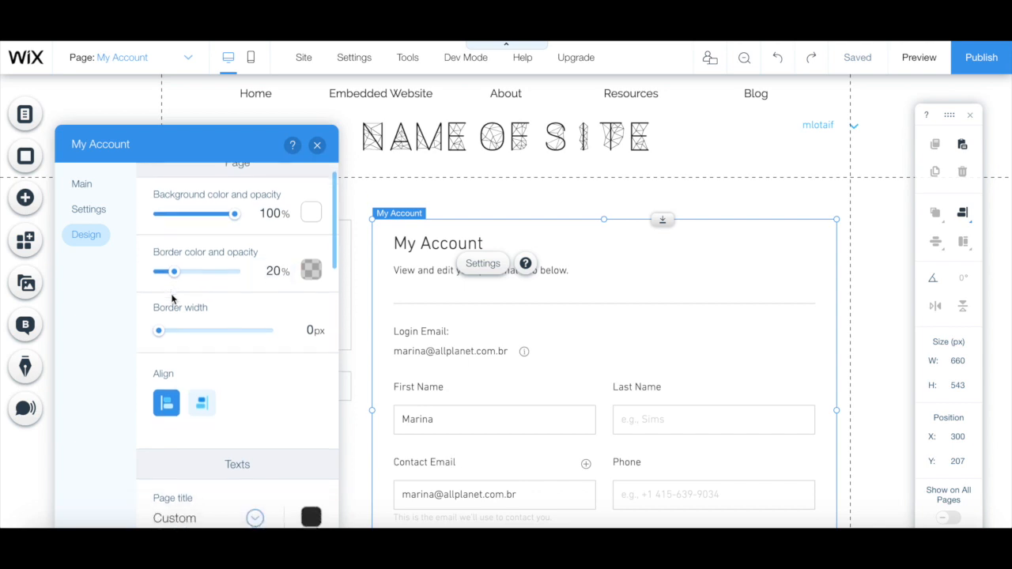
pyautogui.scroll(-3)
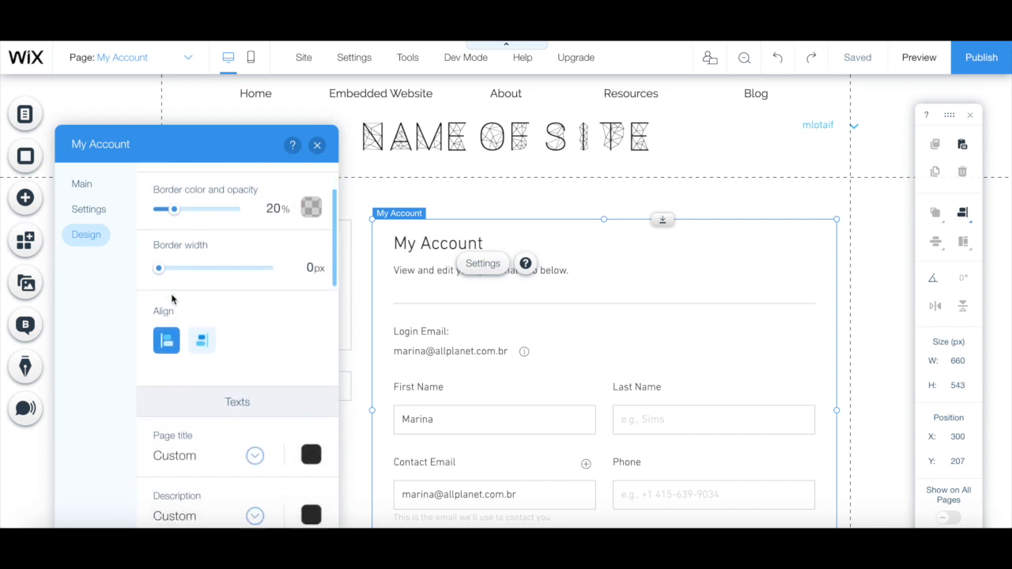
pyautogui.scroll(-3)
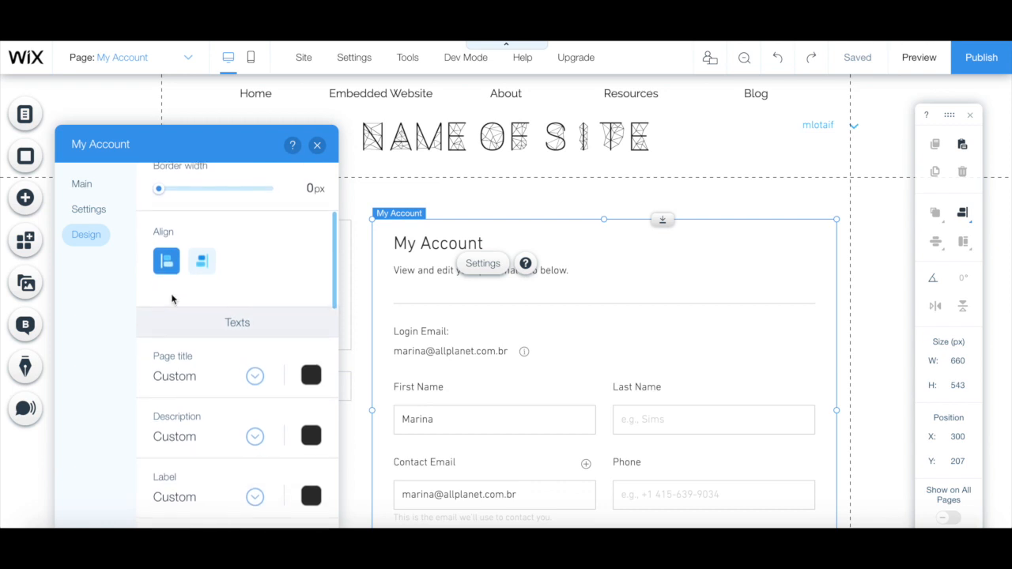
pyautogui.scroll(-3)
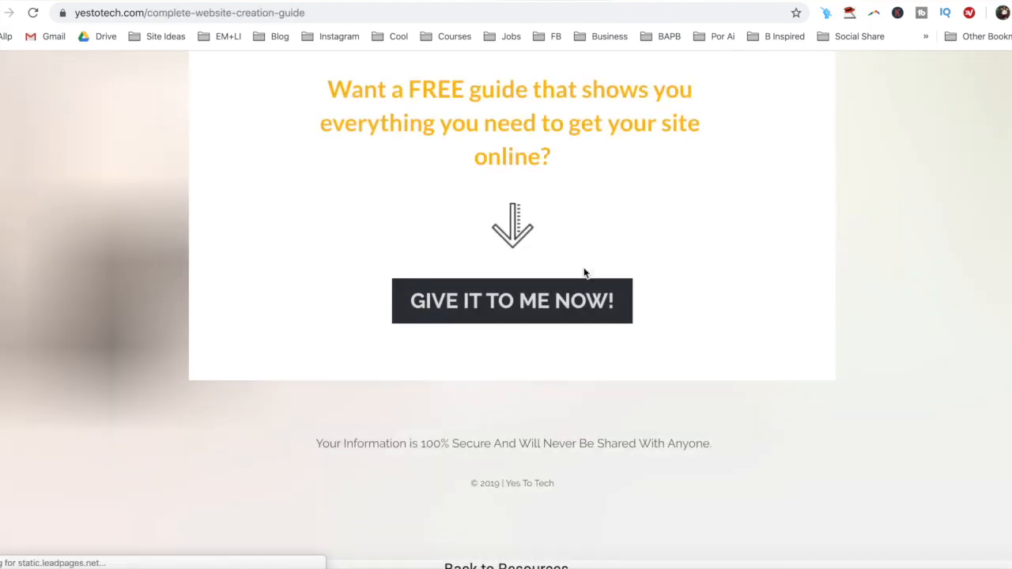
pyautogui.click(512, 301)
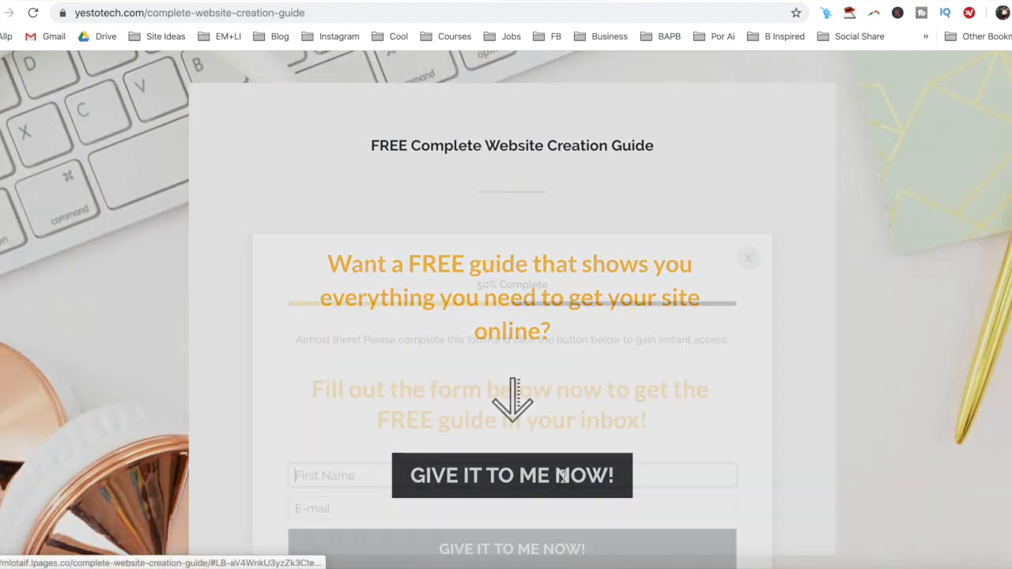
pyautogui.write('mar')
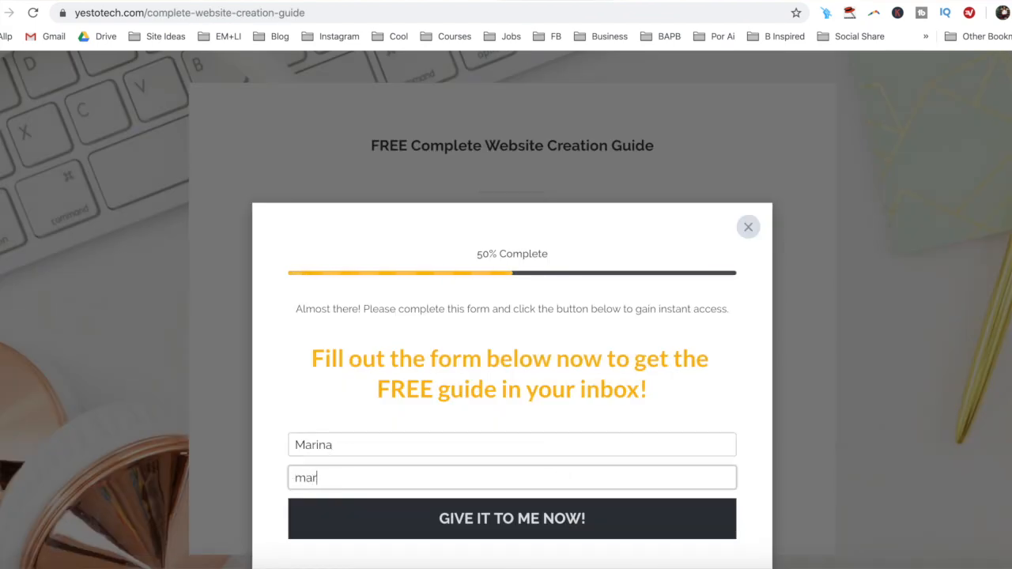
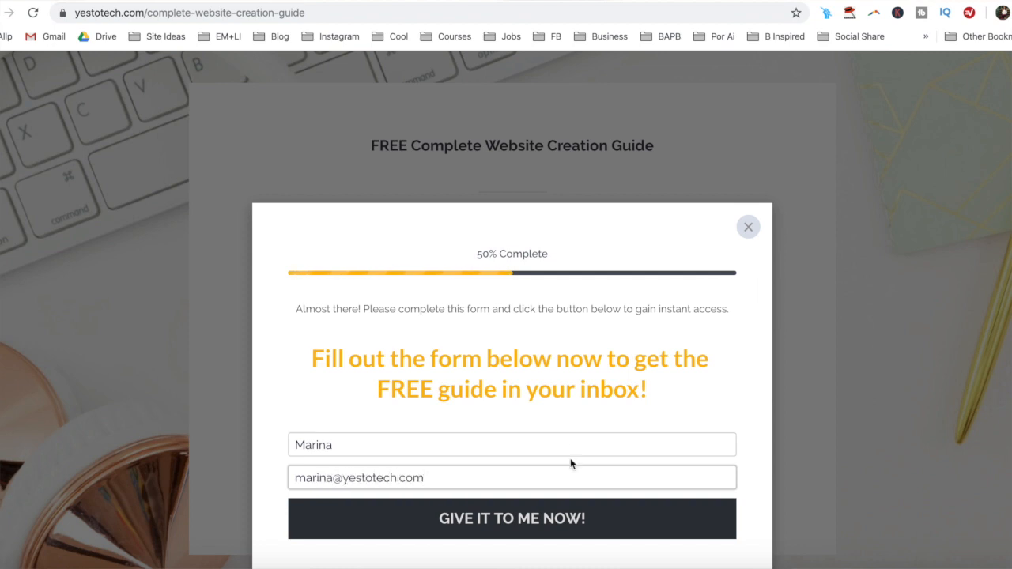
pyautogui.click(746, 227)
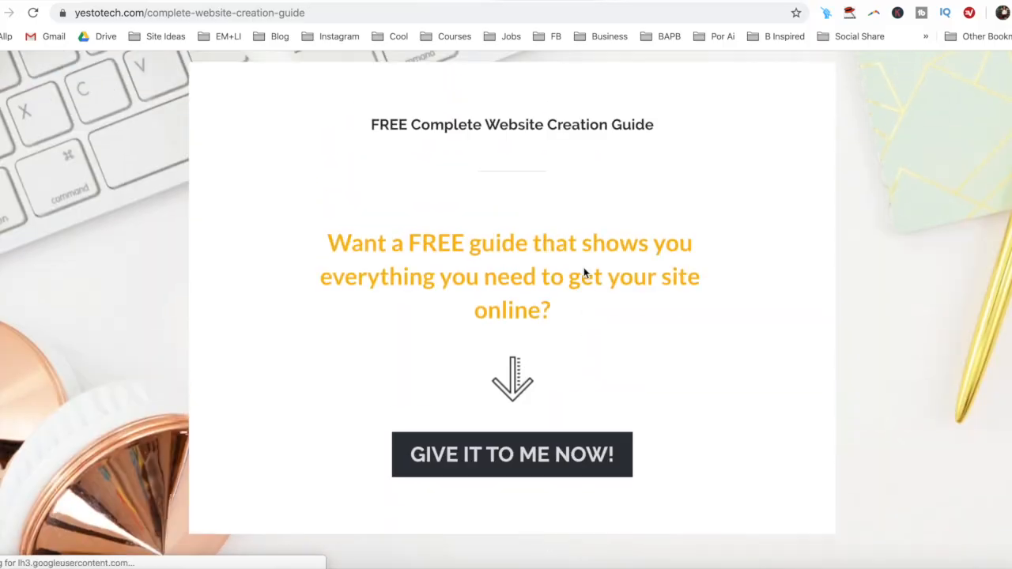
# - Reopen the guide sign-up form and start entering the name 'marin'
pyautogui.click(513, 453)
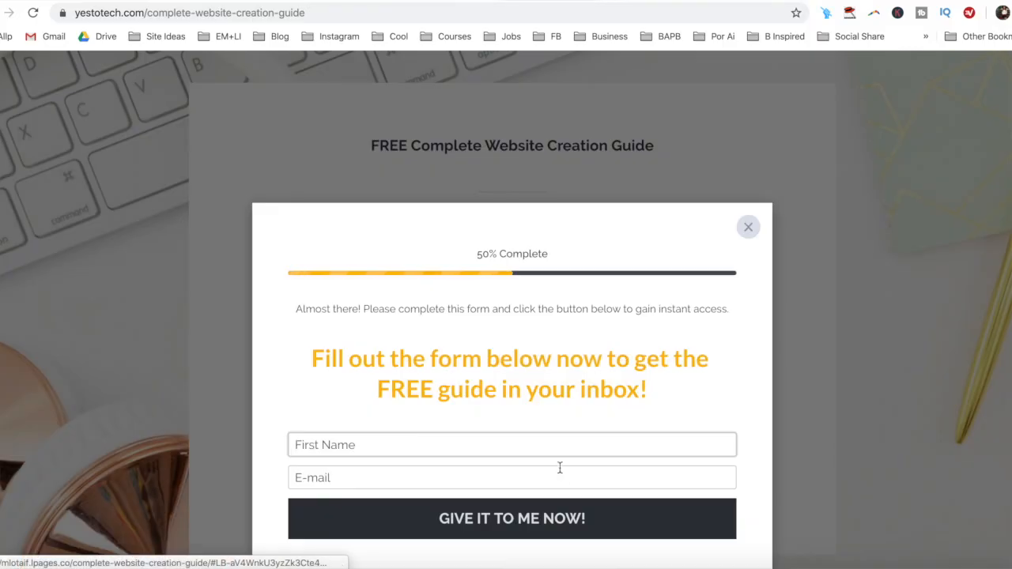
pyautogui.write('marin')
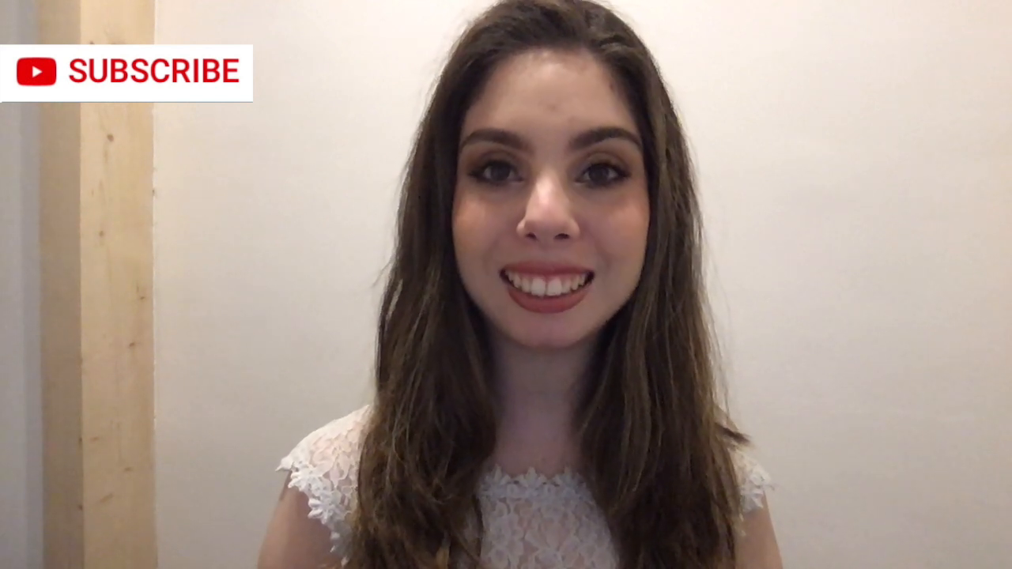
pyautogui.click(123, 71)
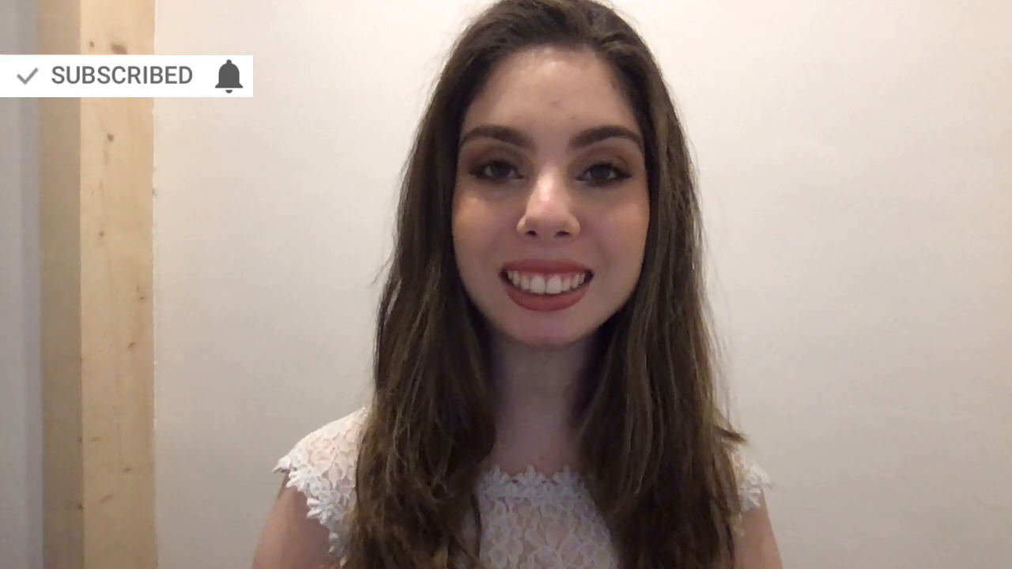